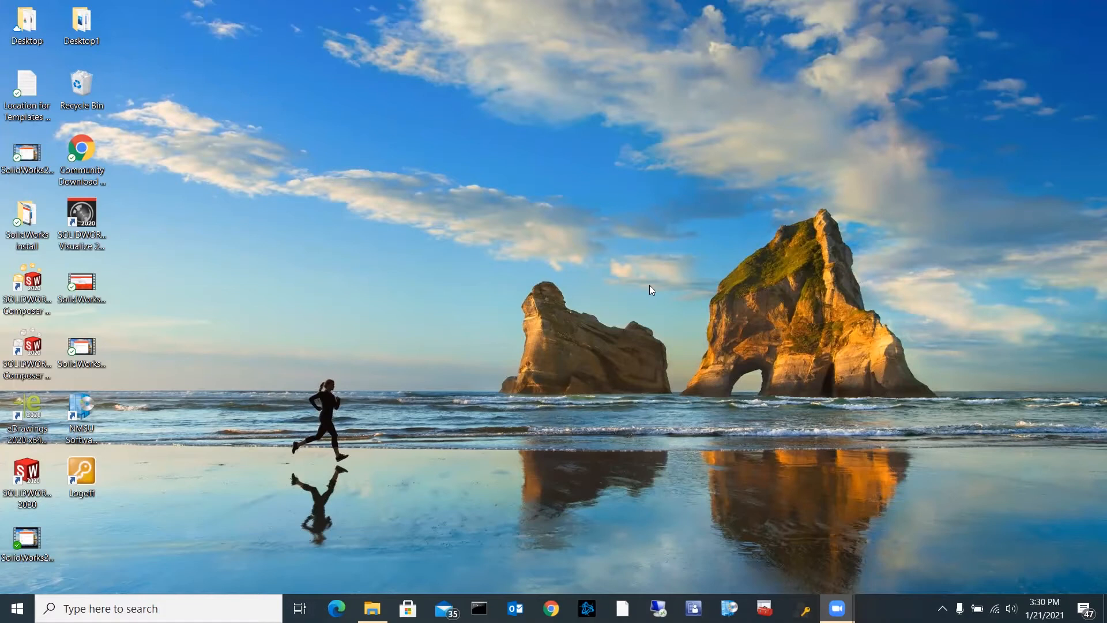
mouse_move(387, 399)
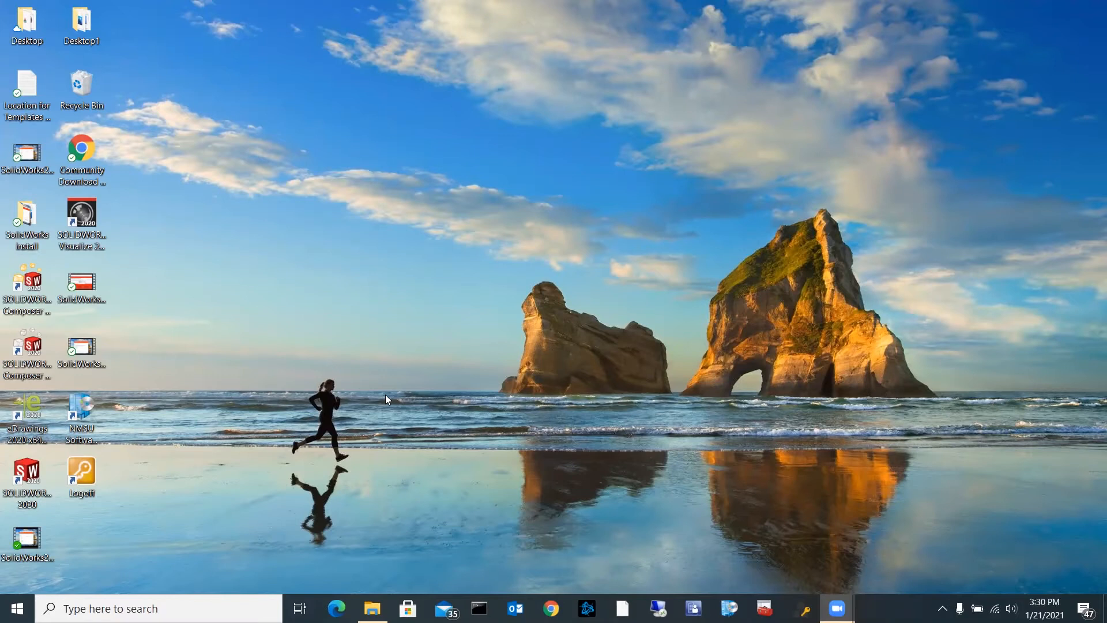
mouse_move(398, 517)
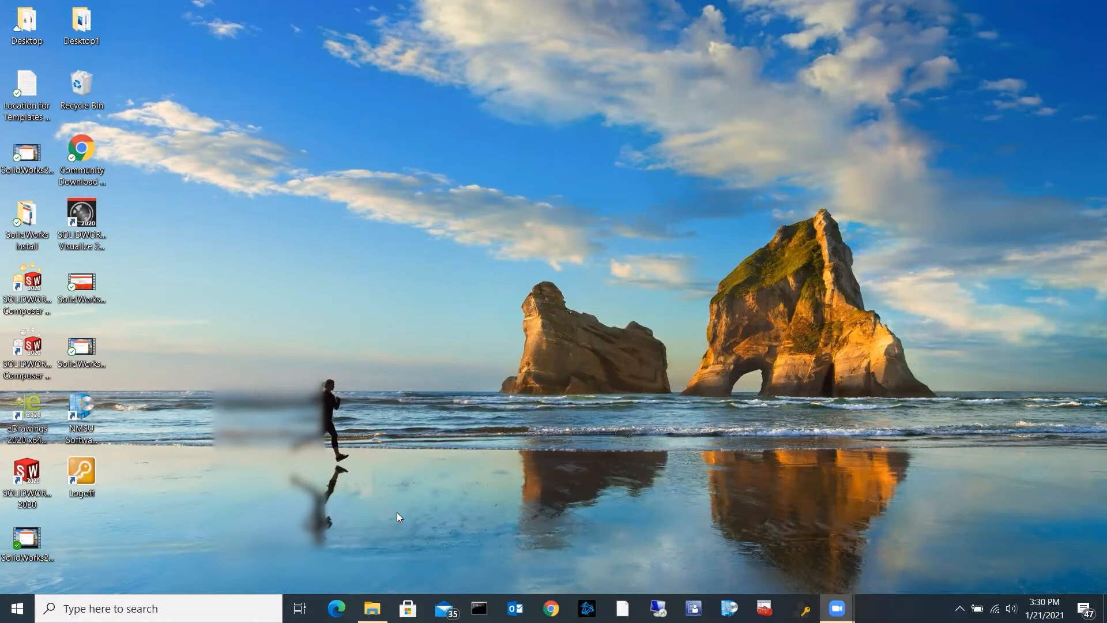
mouse_move(463, 529)
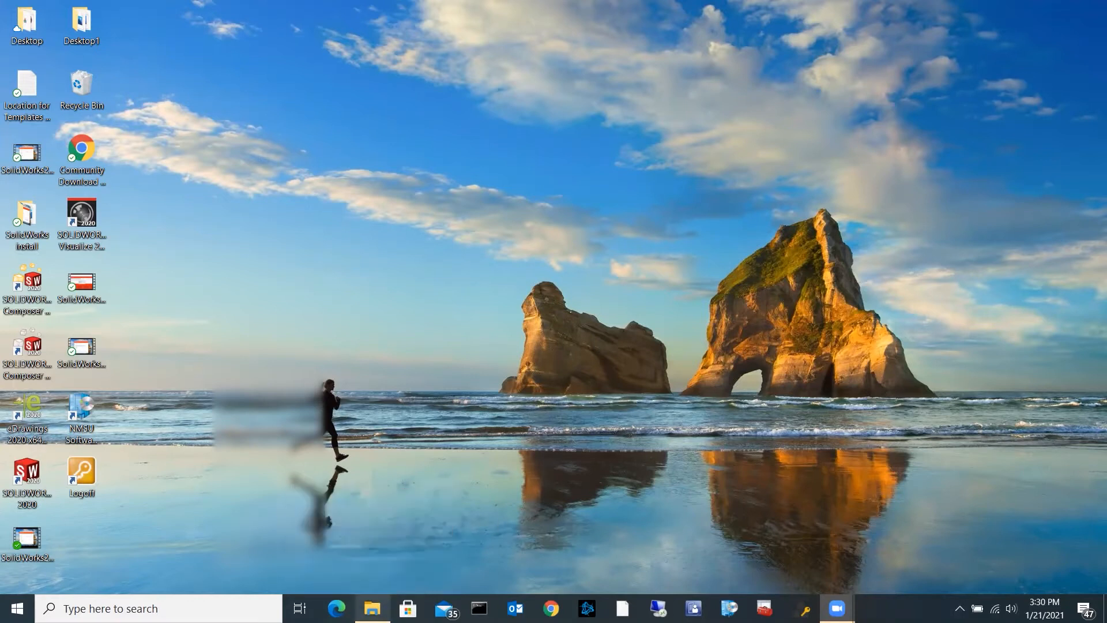
- Browse the Engineering Software share into its SolidWorks 2020 folder listing Templates and Weldment Profile
click(372, 608)
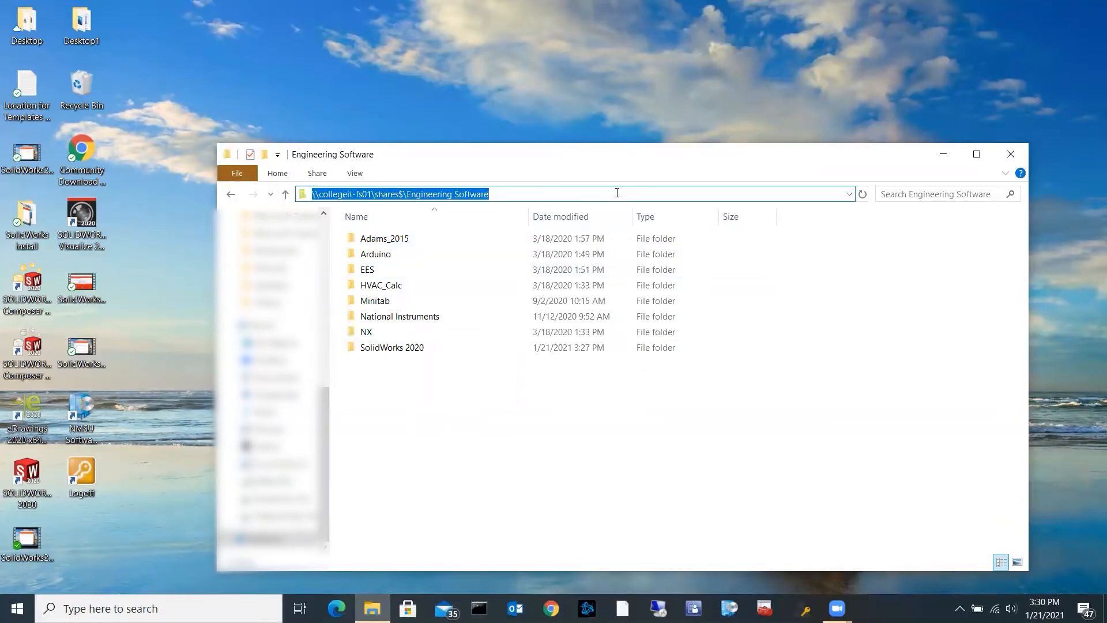
mouse_move(465, 193)
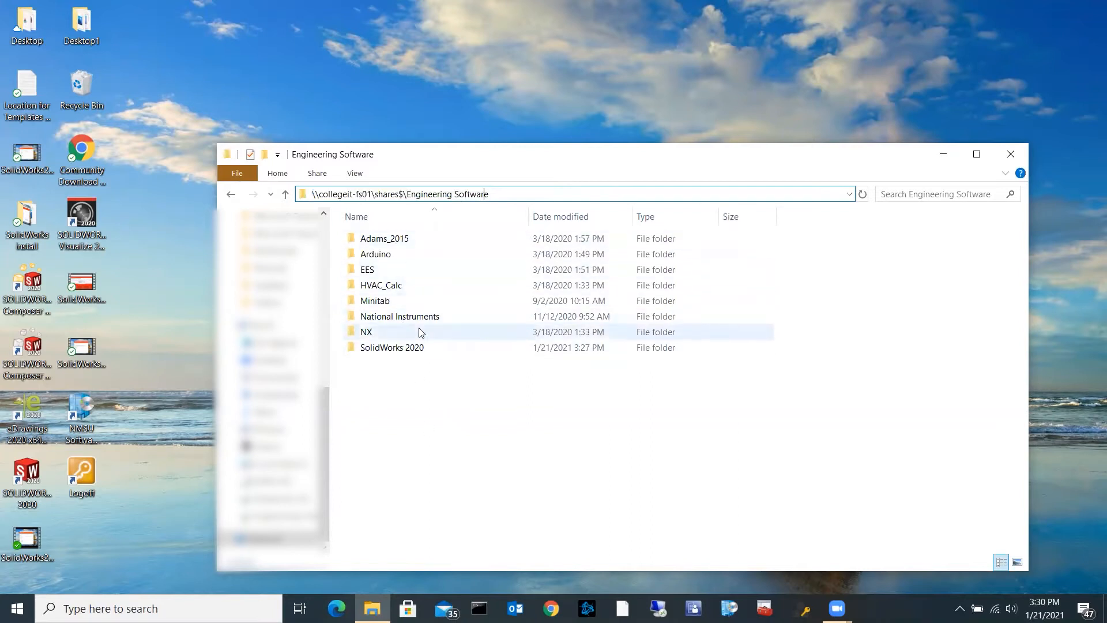
double_click(391, 348)
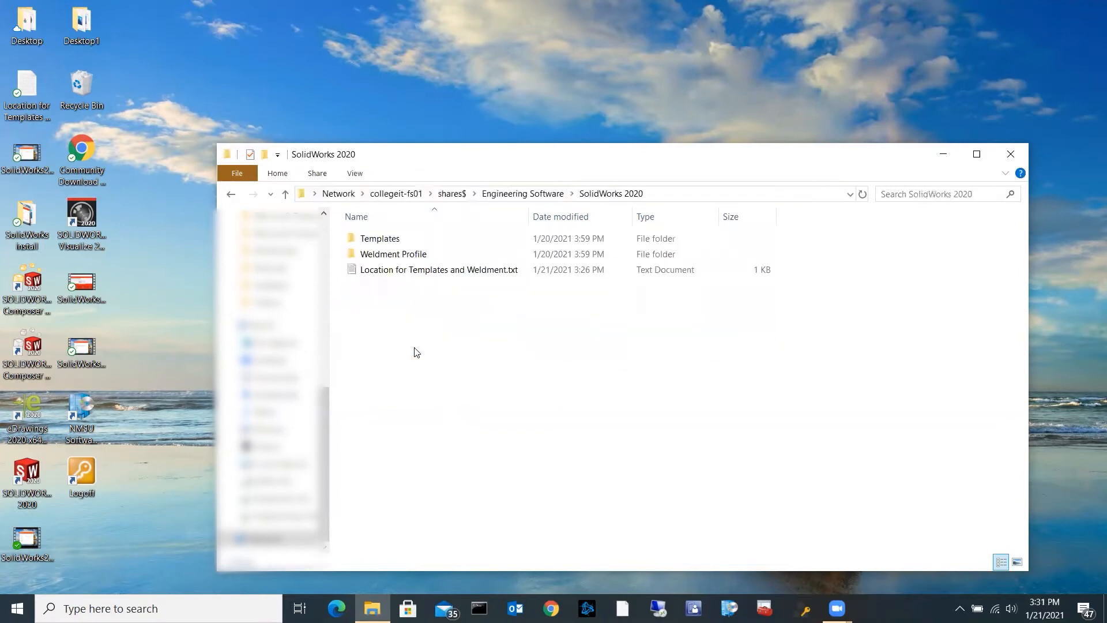
click(380, 238)
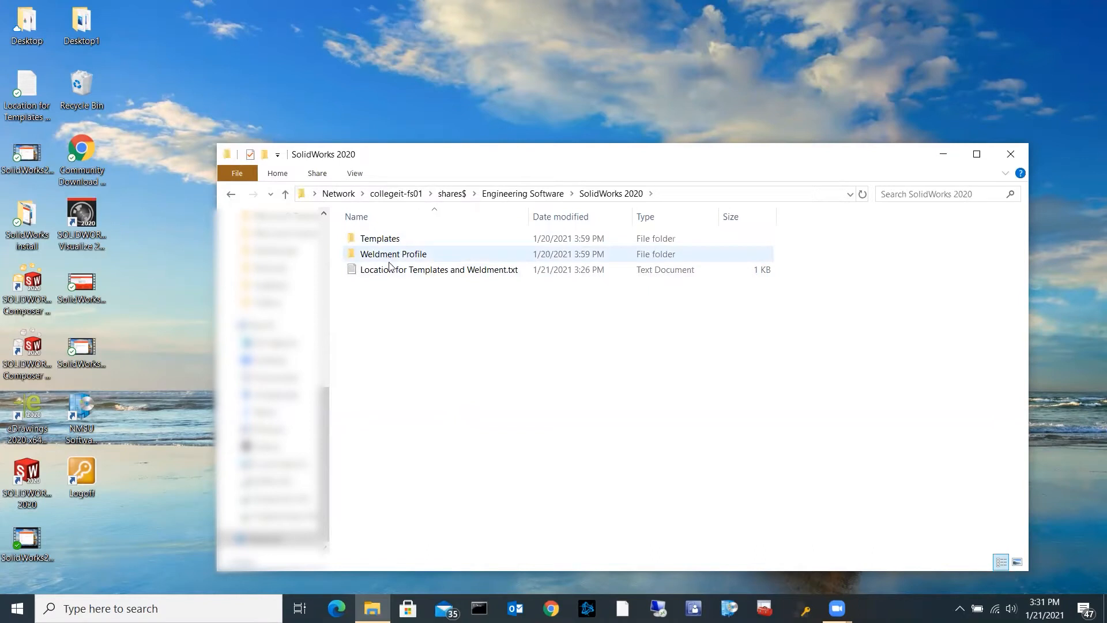
mouse_move(491, 274)
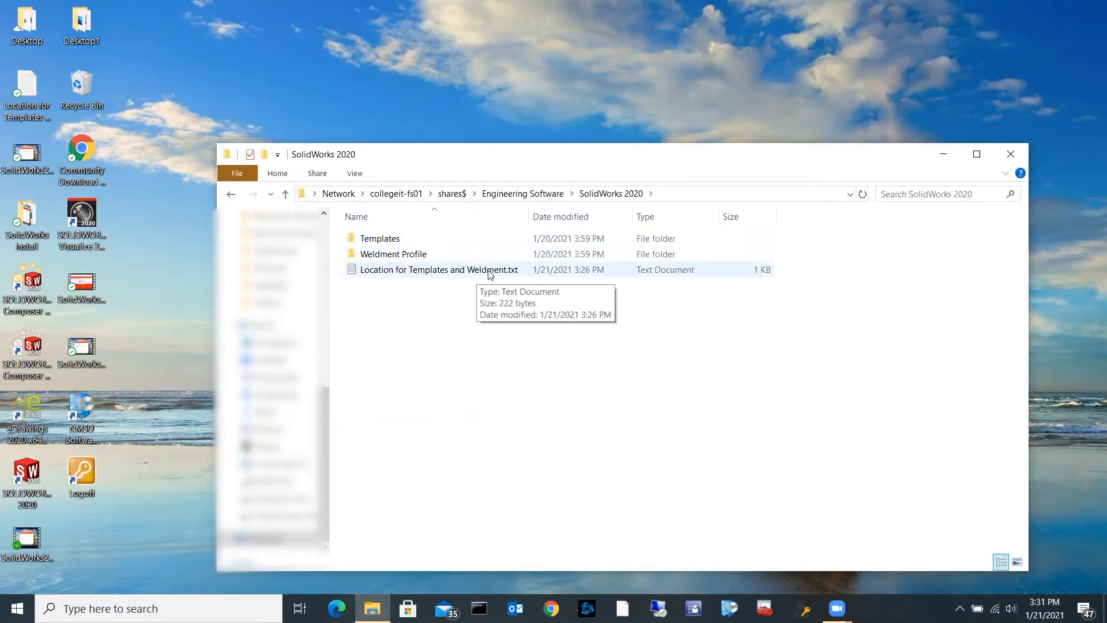
- View 'Location for Templates and Weldment.txt' in Notepad for the local target paths
double_click(438, 269)
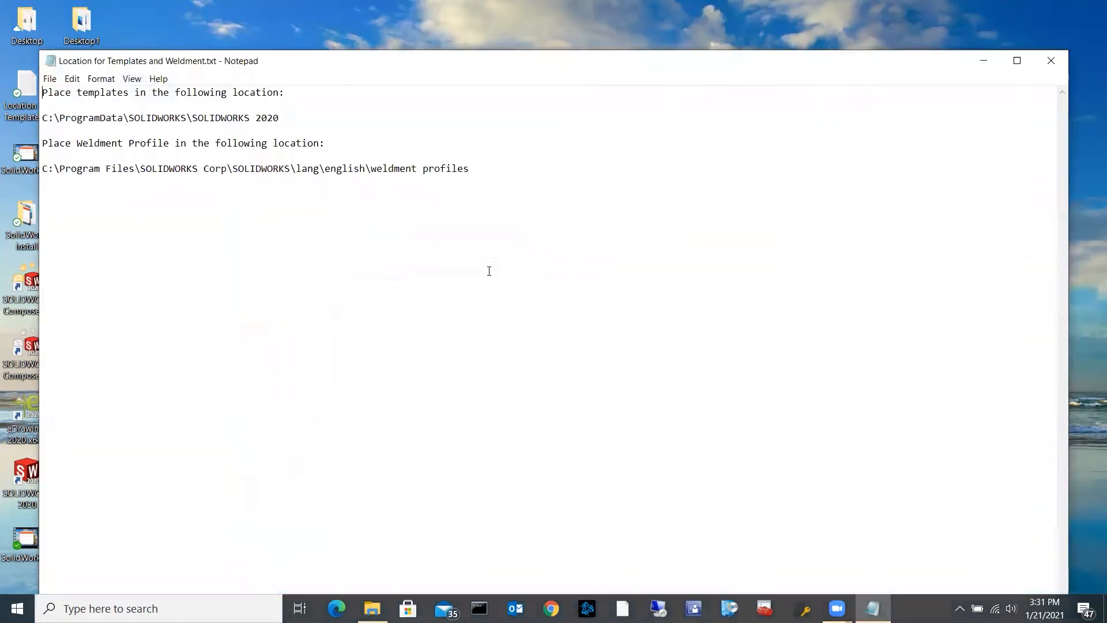
mouse_move(235, 67)
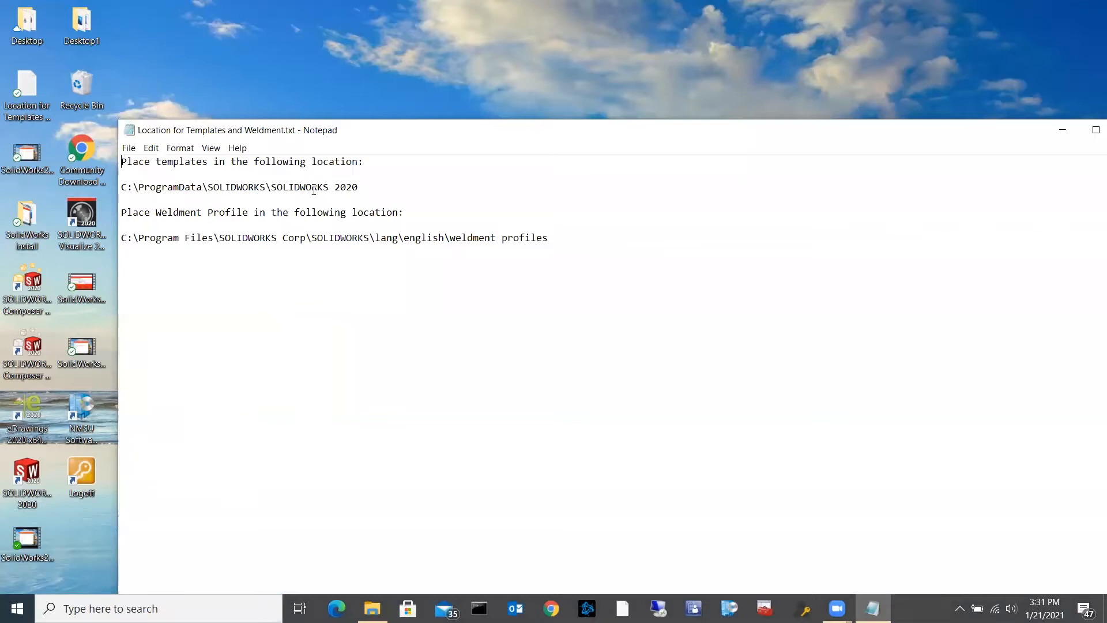
mouse_move(182, 161)
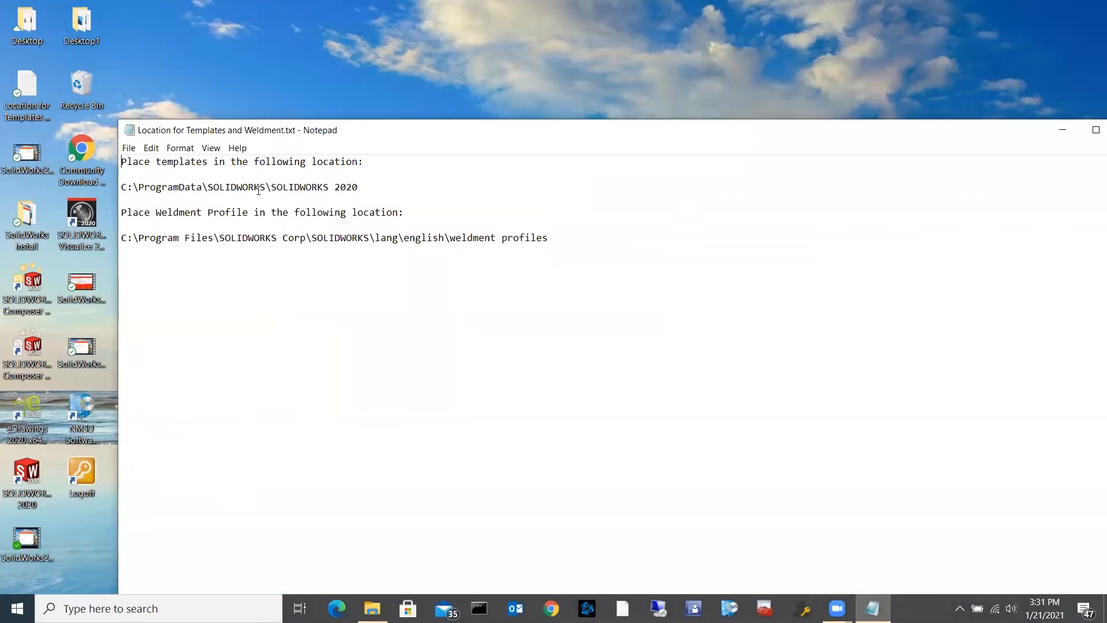
mouse_move(378, 586)
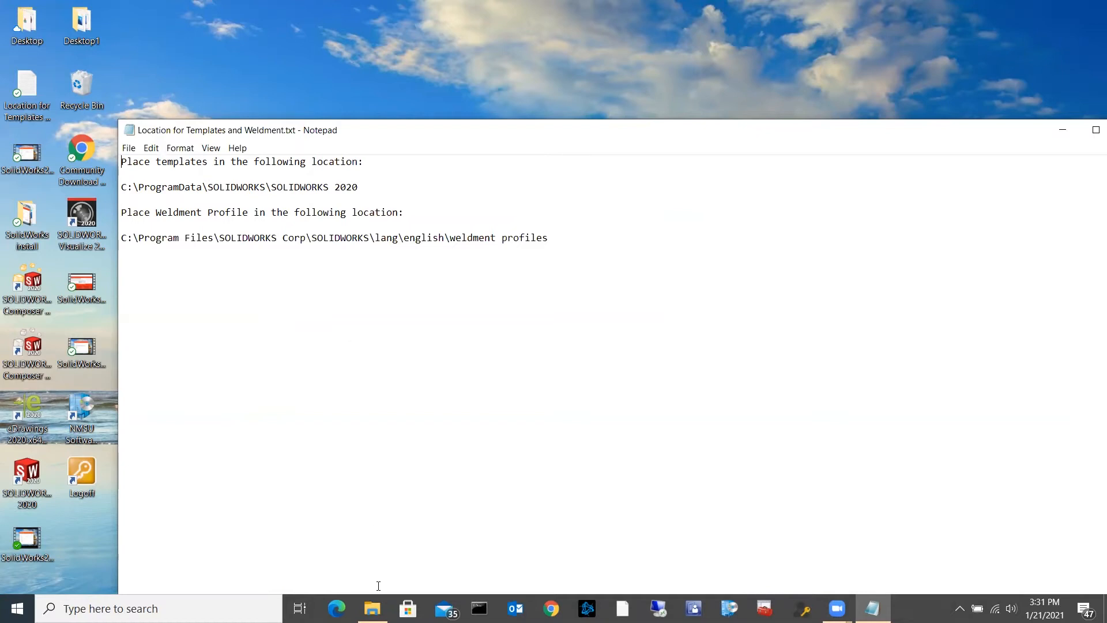
- Bring up a second Explorer window at the root of Local Disk (C:)
right_click(372, 608)
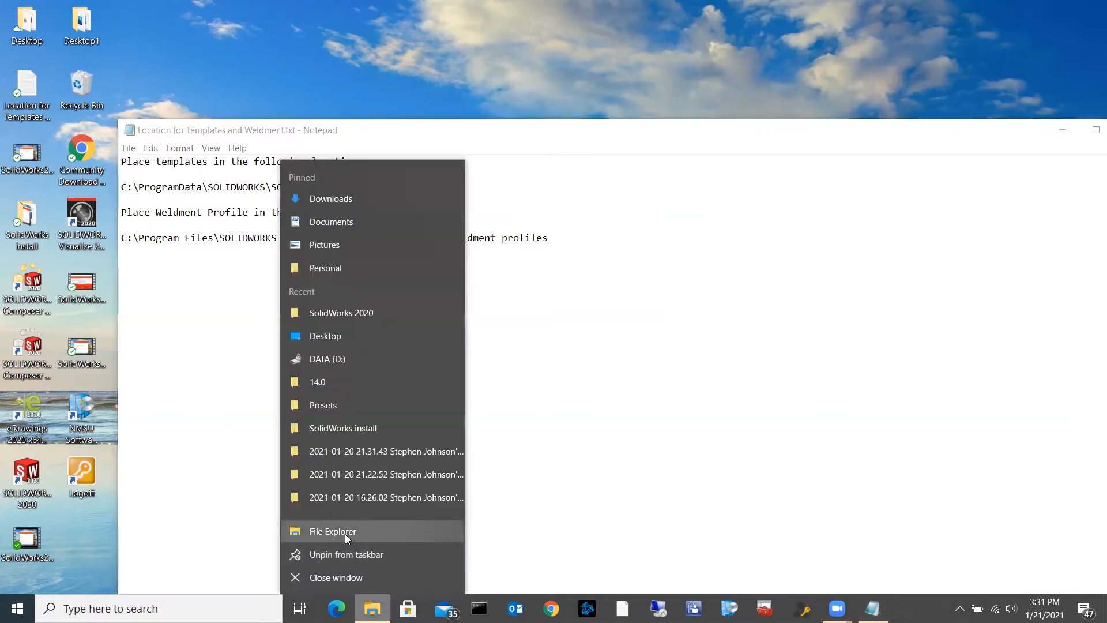
click(332, 530)
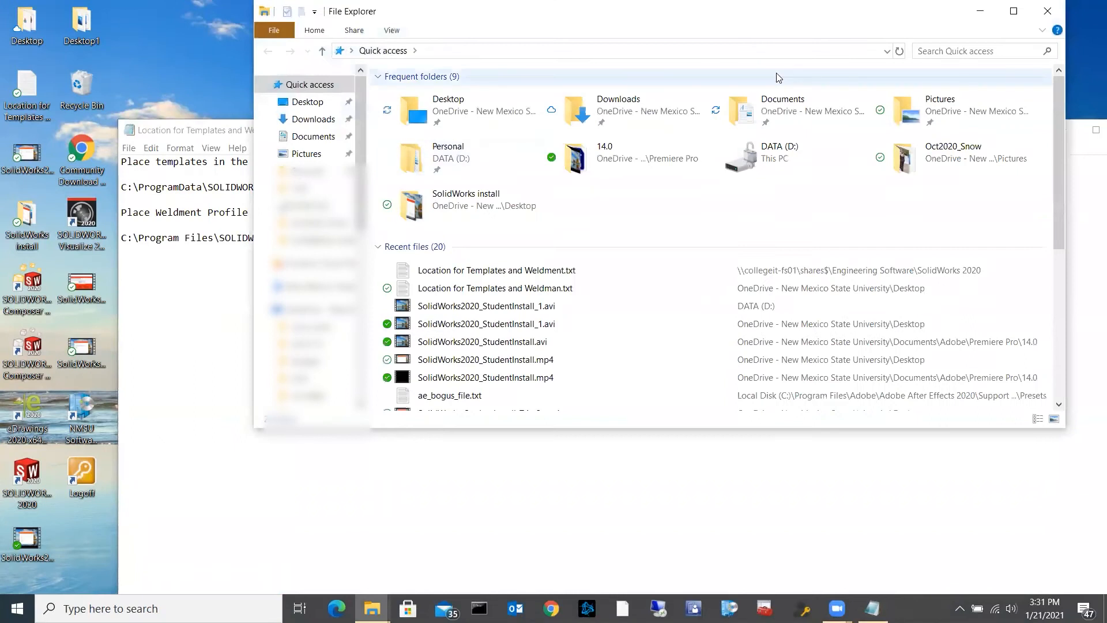
mouse_move(888, 20)
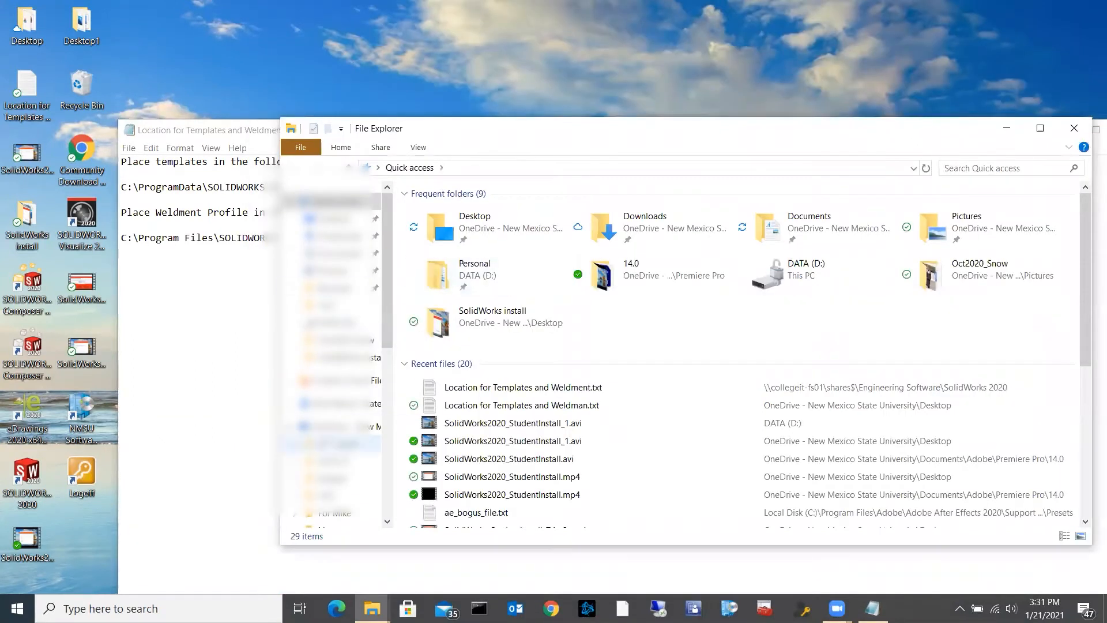
scroll(down, 3)
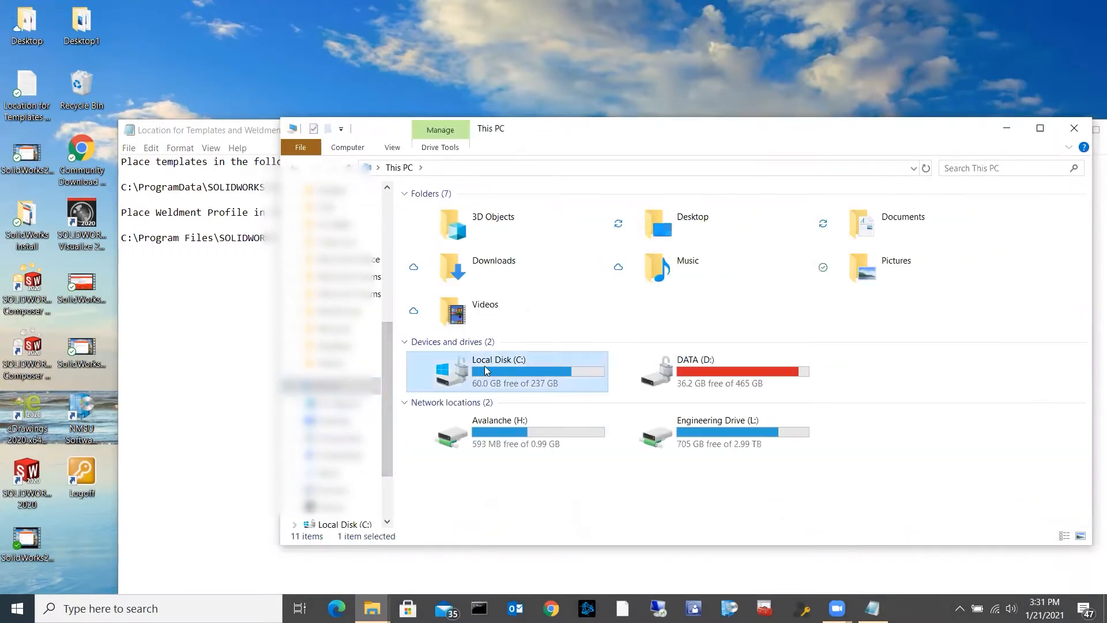
double_click(499, 367)
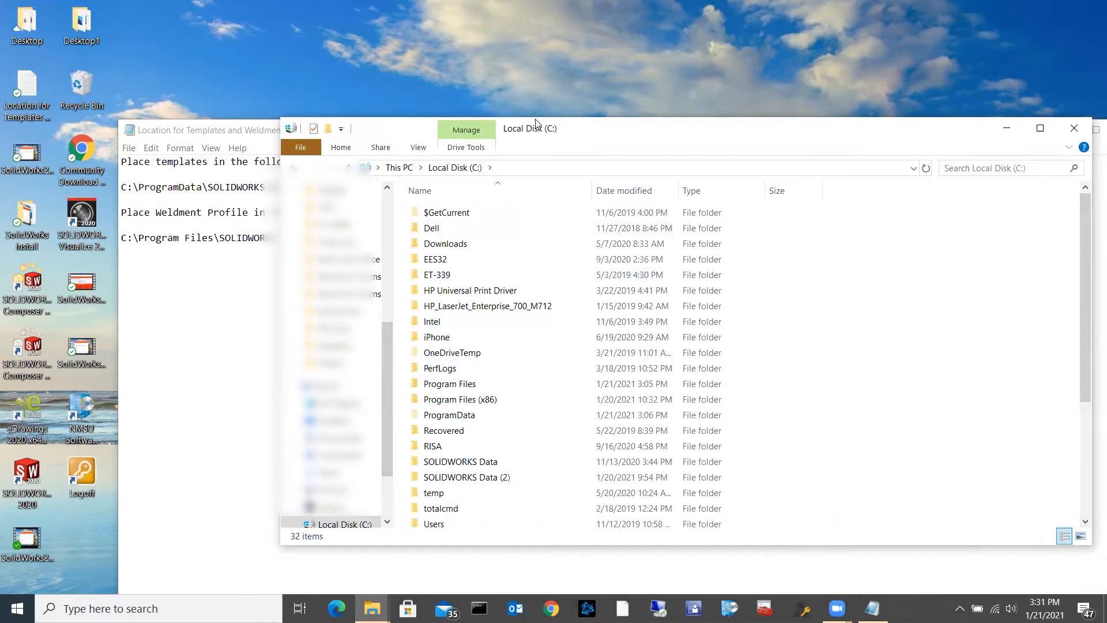
click(439, 366)
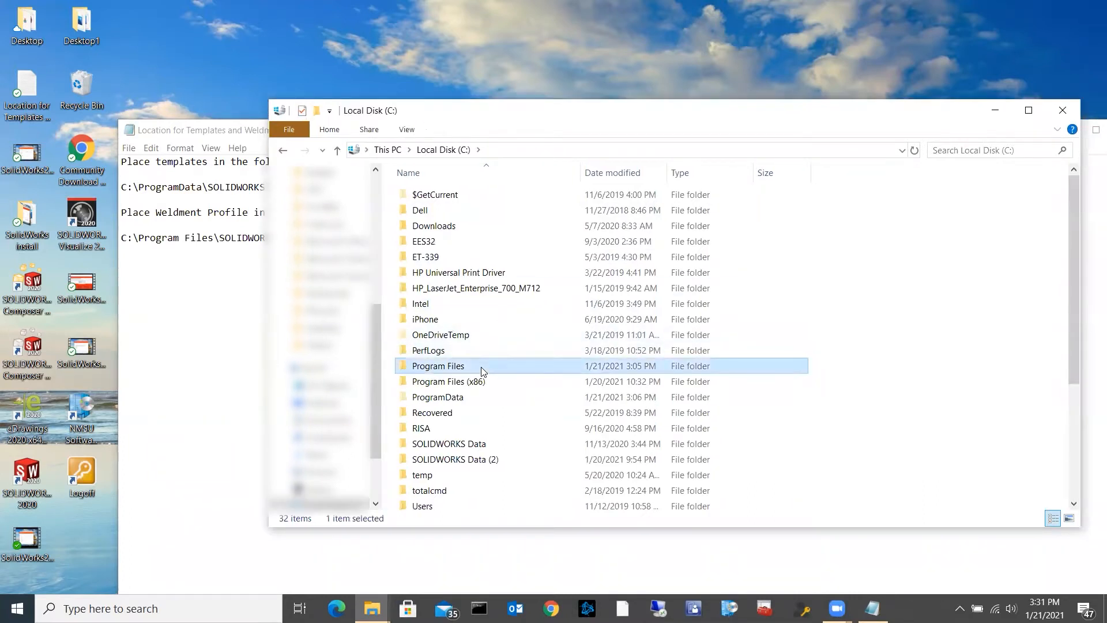
click(448, 443)
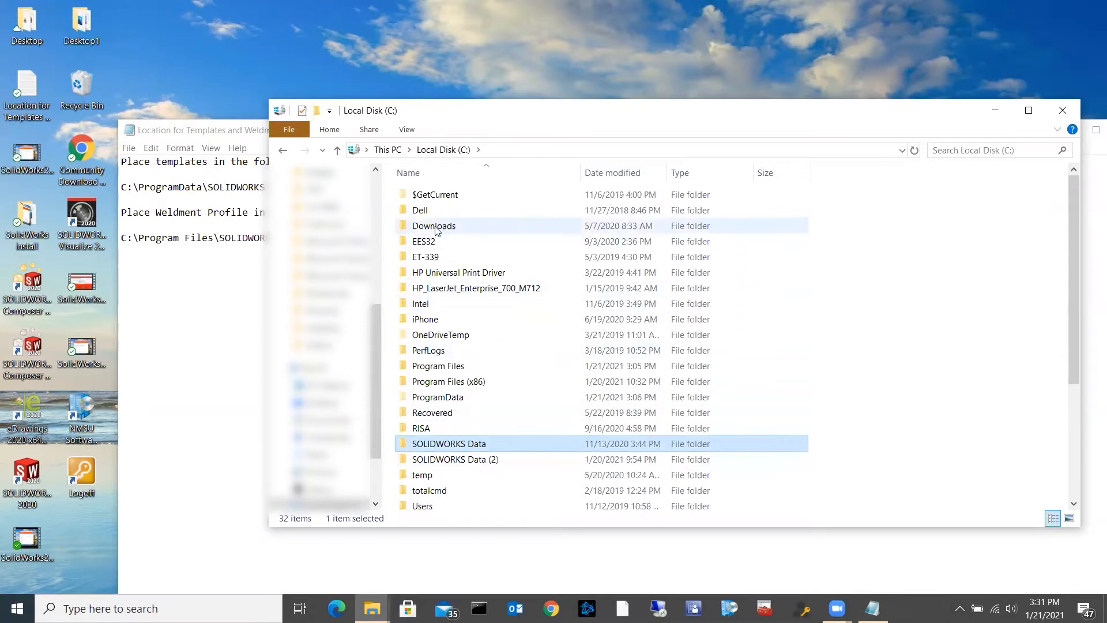
mouse_move(437, 396)
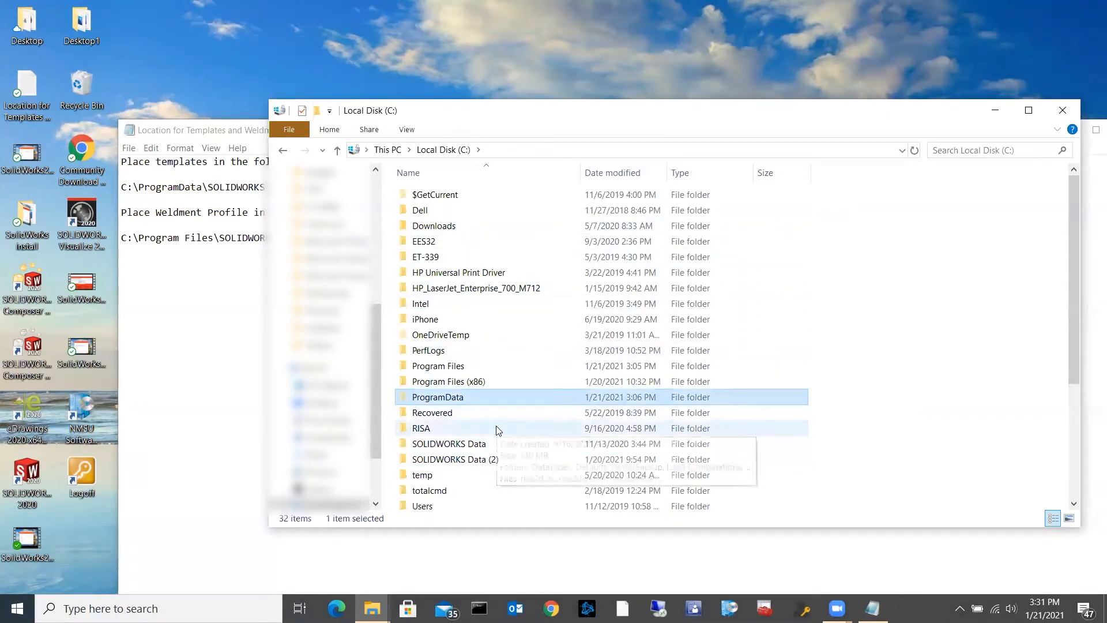
mouse_move(495, 303)
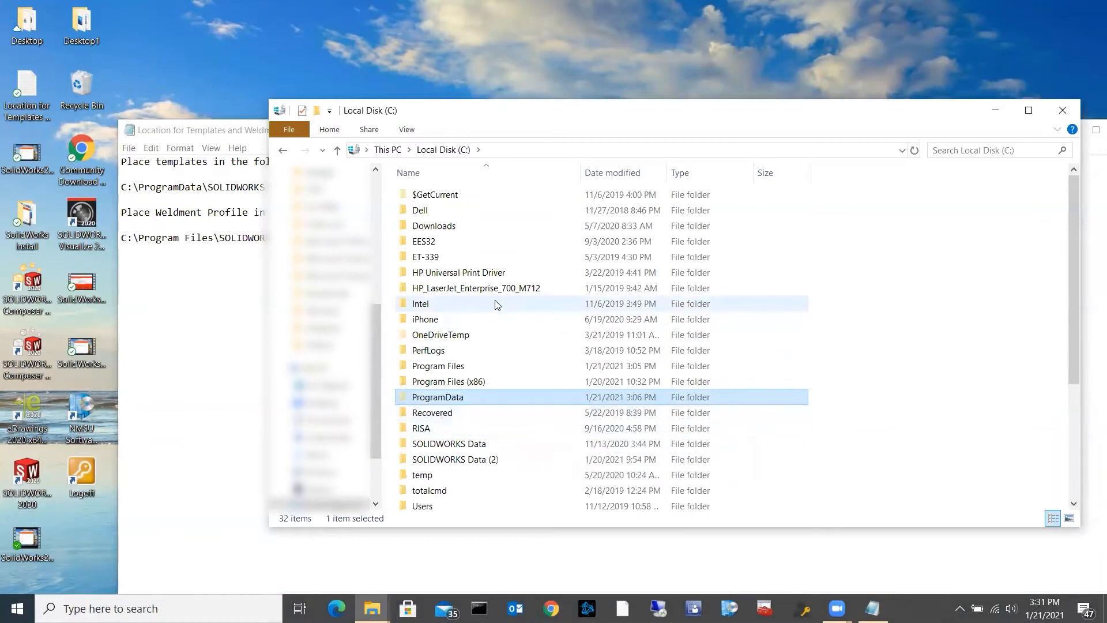
- Show hidden items on the C: drive so ProgramData appears, and select it
click(406, 130)
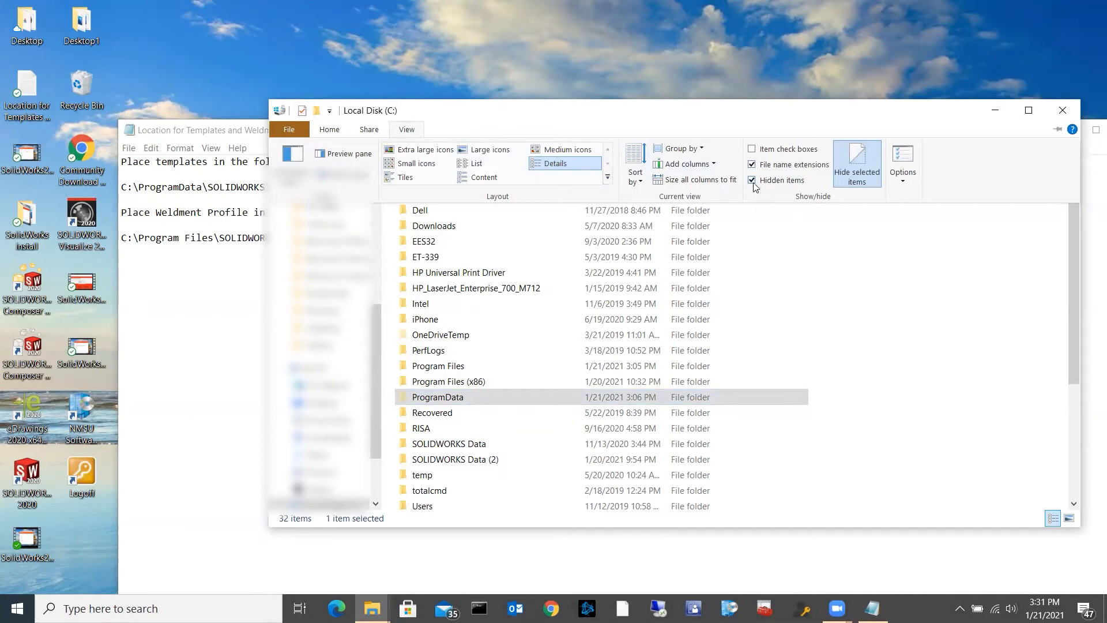
mouse_move(776, 178)
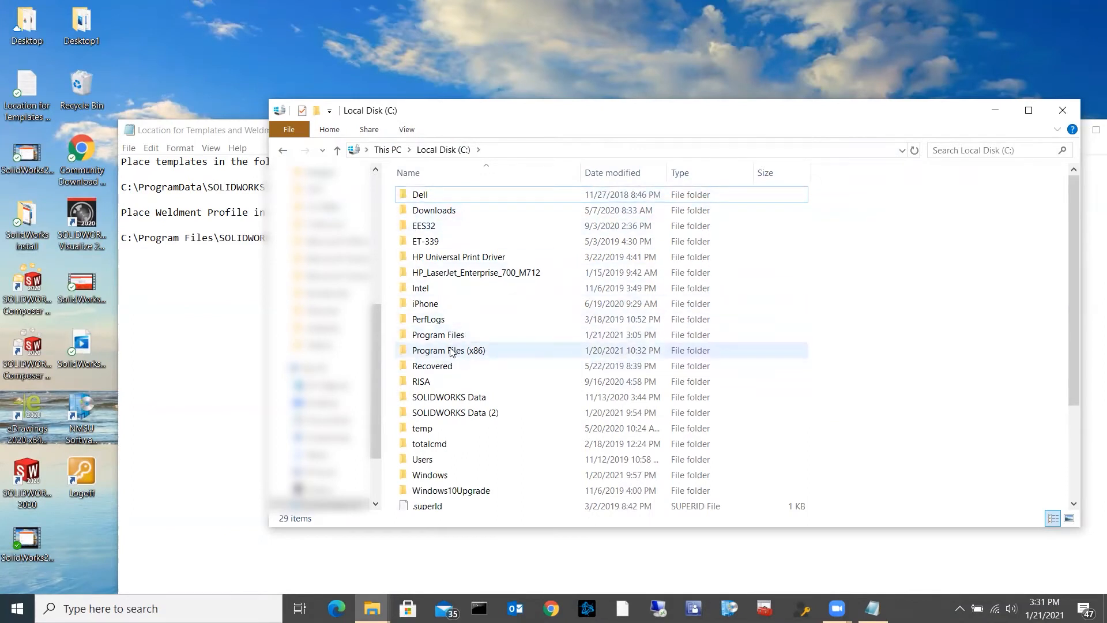
click(434, 209)
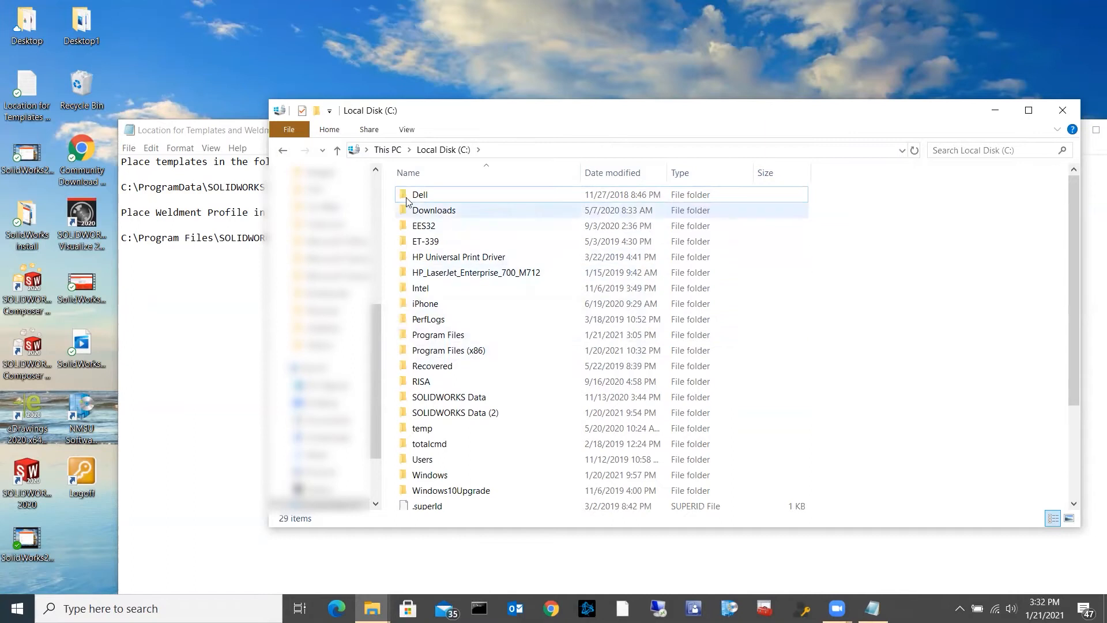
click(407, 129)
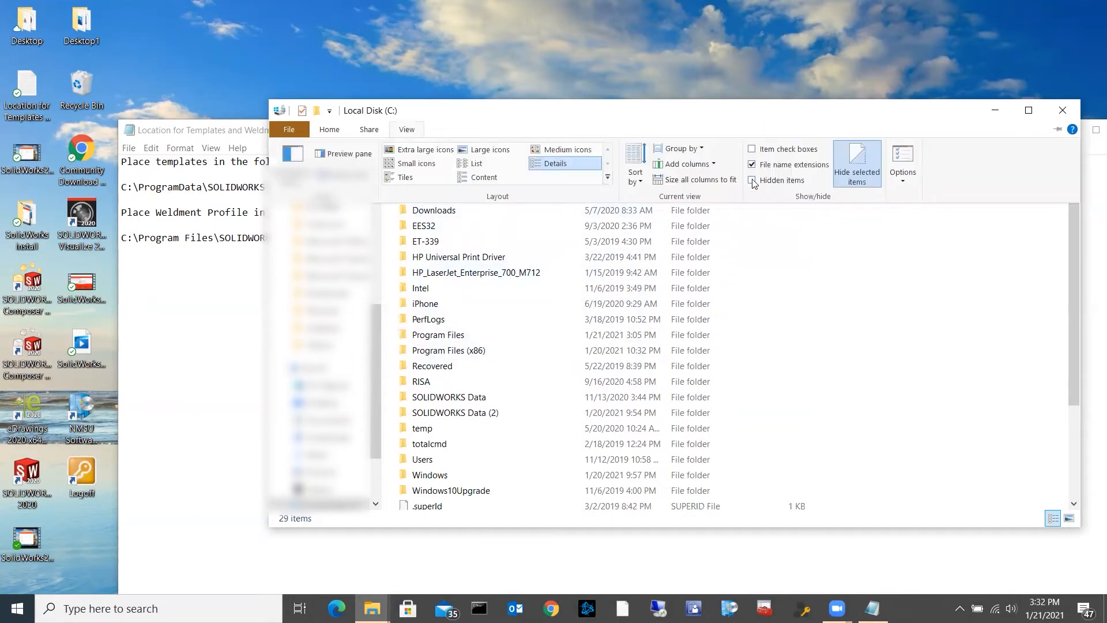
click(753, 180)
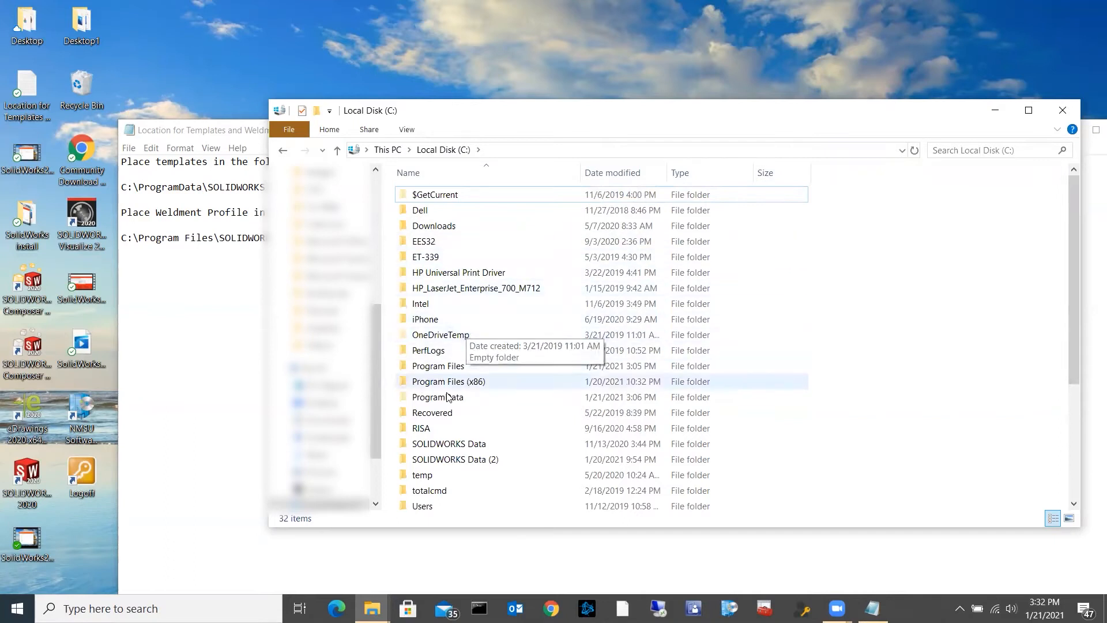
click(438, 397)
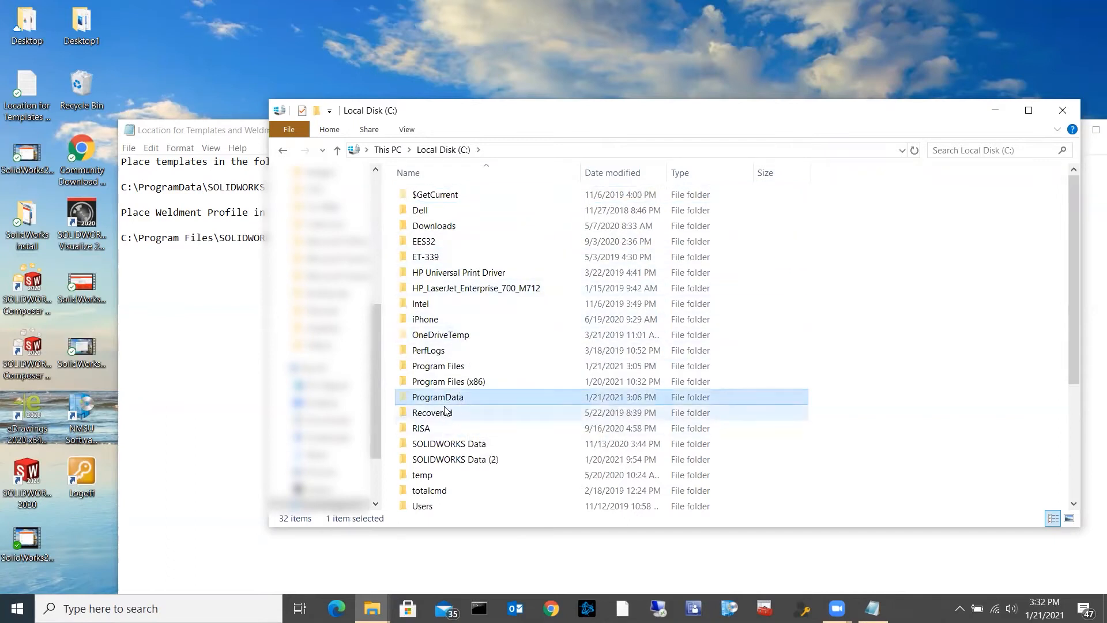
- Navigate into C:\ProgramData\SOLIDWORKS\SOLIDWORKS 2020\templates
double_click(439, 397)
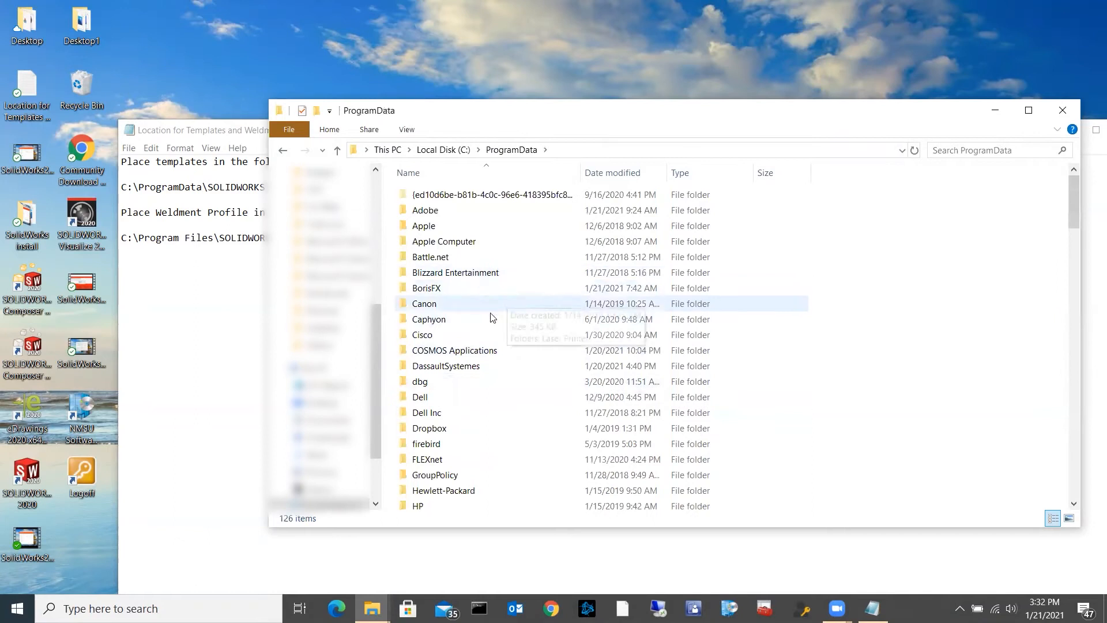
click(445, 365)
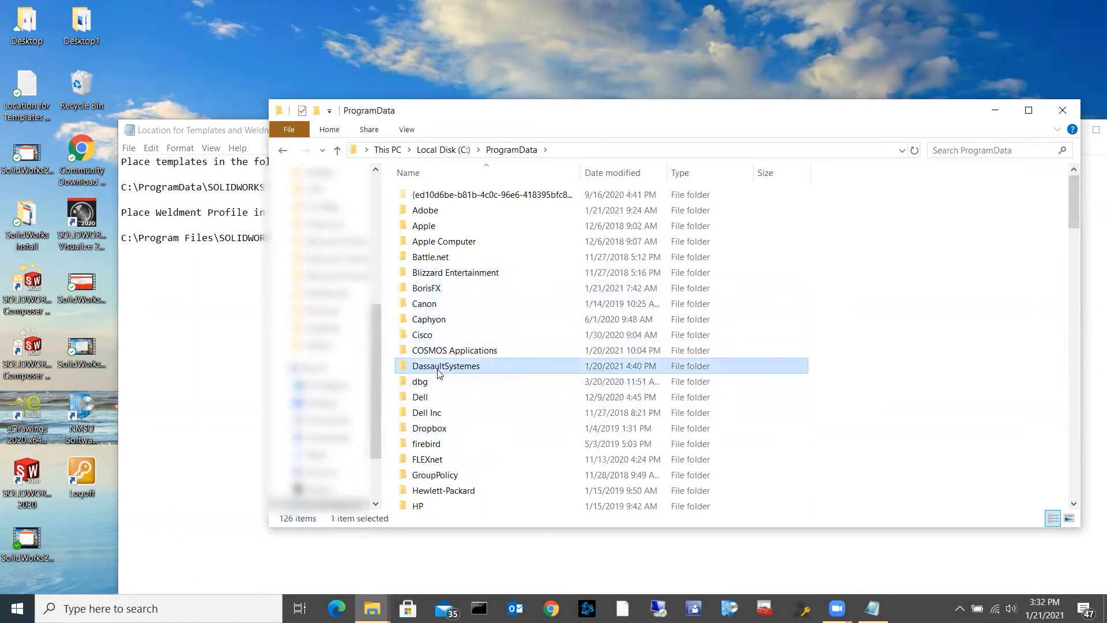
scroll(down, 3)
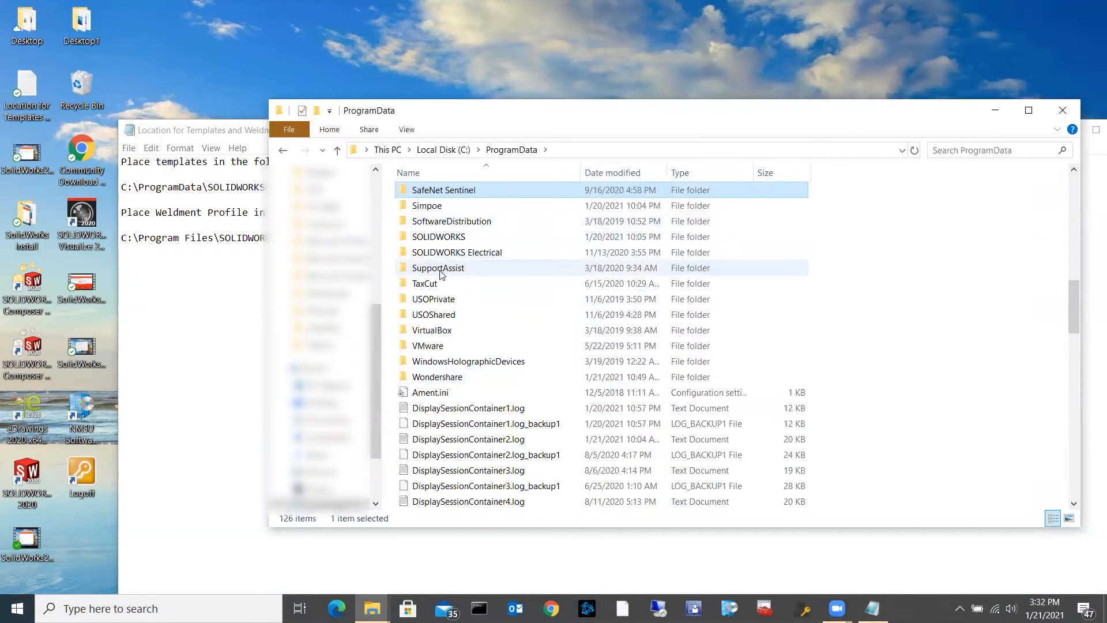
click(438, 237)
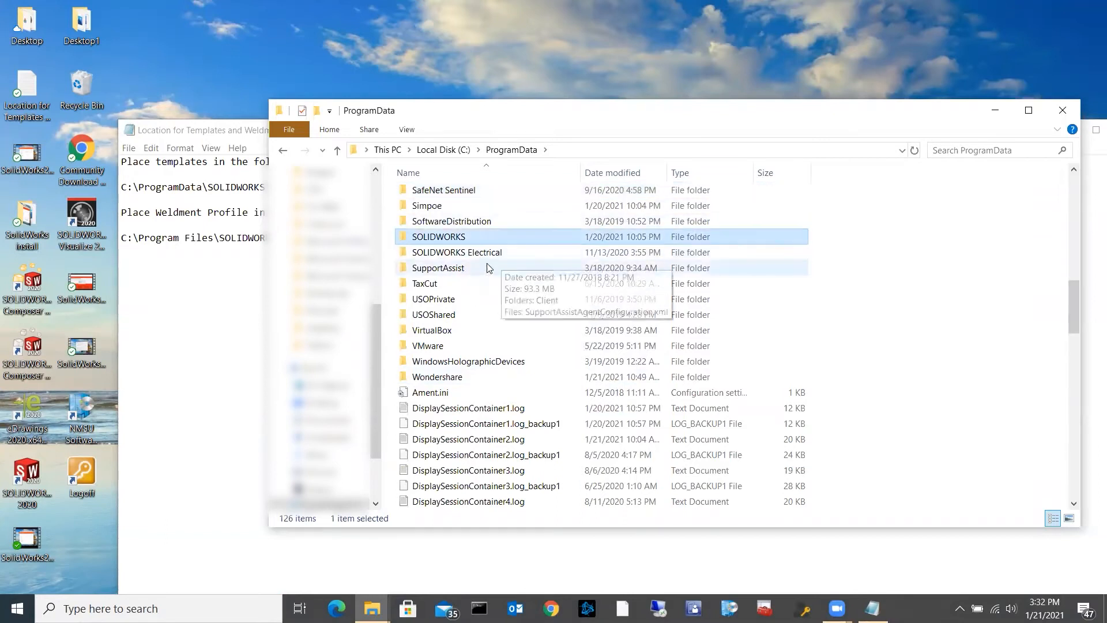
double_click(438, 236)
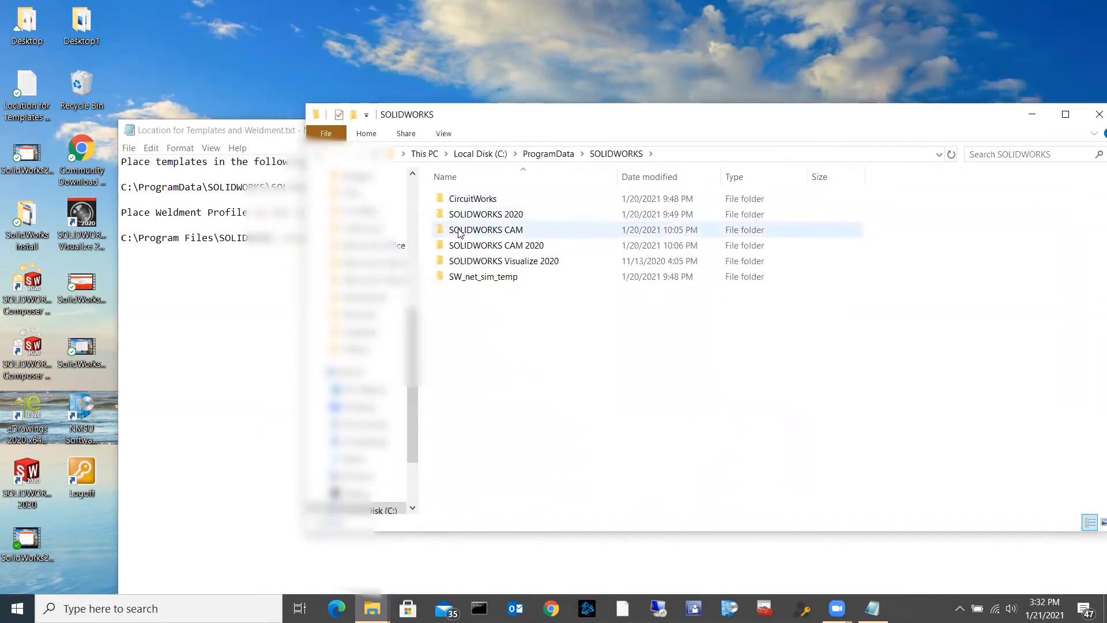
double_click(486, 214)
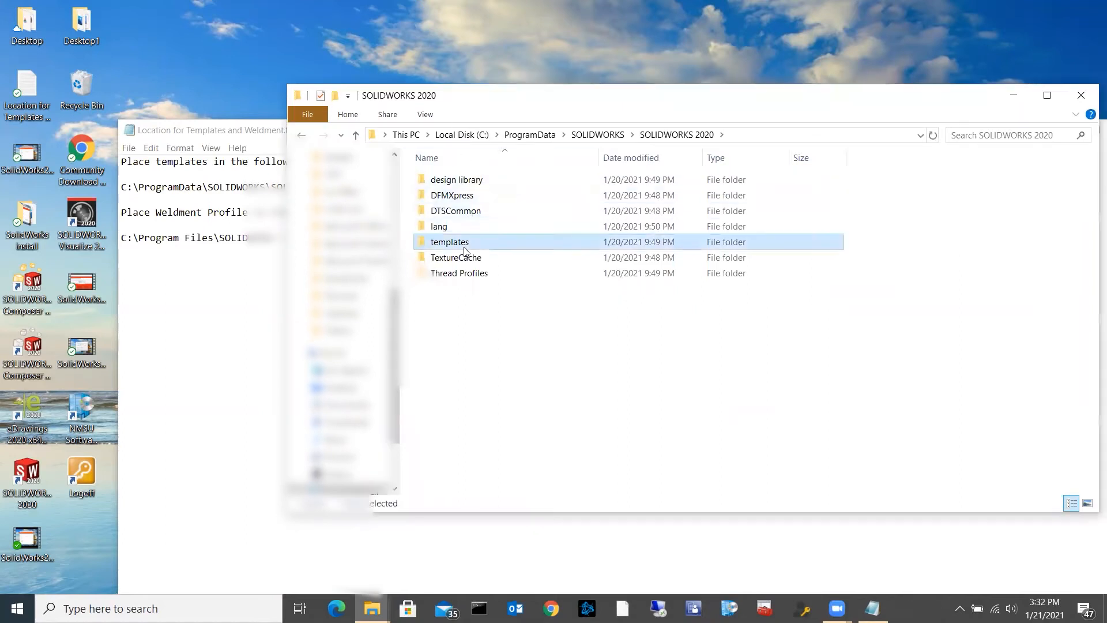
double_click(449, 241)
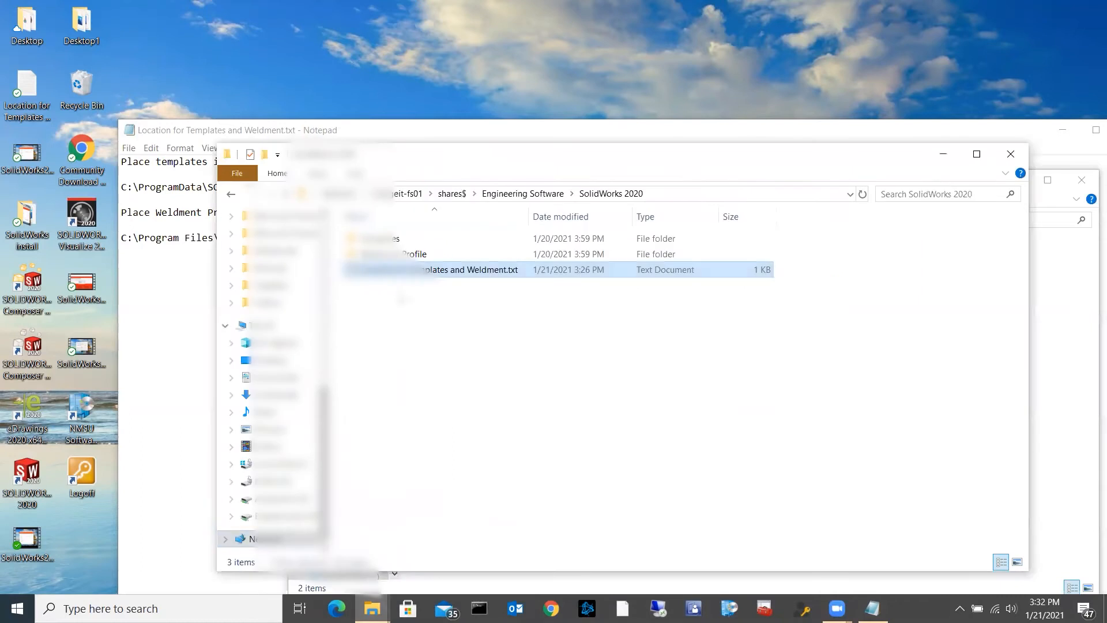
- Copy the Assemblies, Drawings, ET SolidWorks and Parts folders from the share's Templates folder
double_click(382, 238)
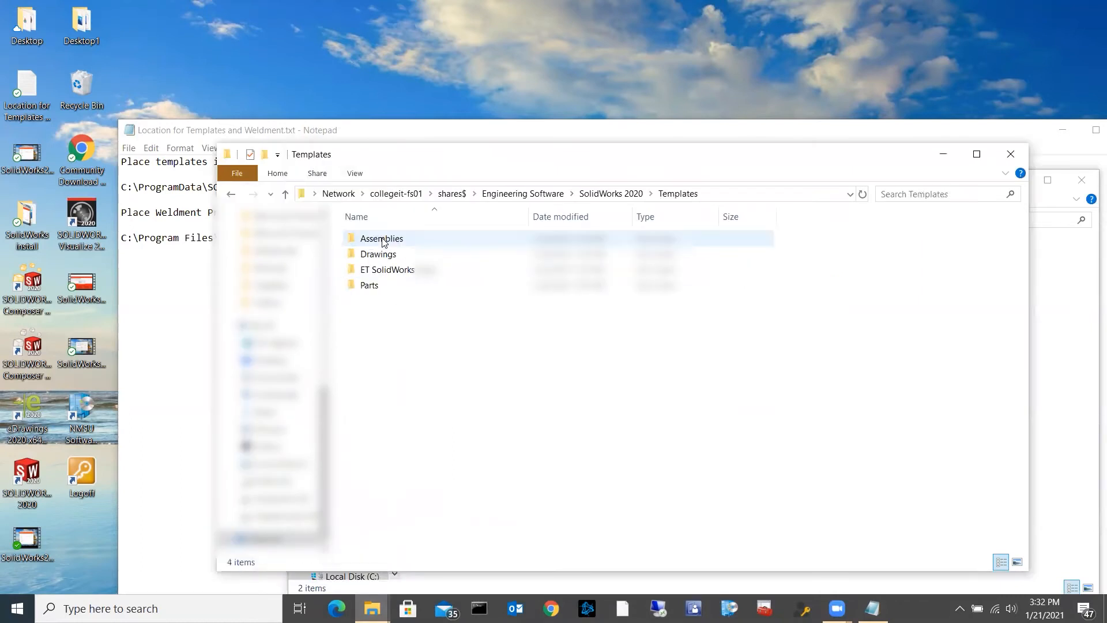
click(369, 285)
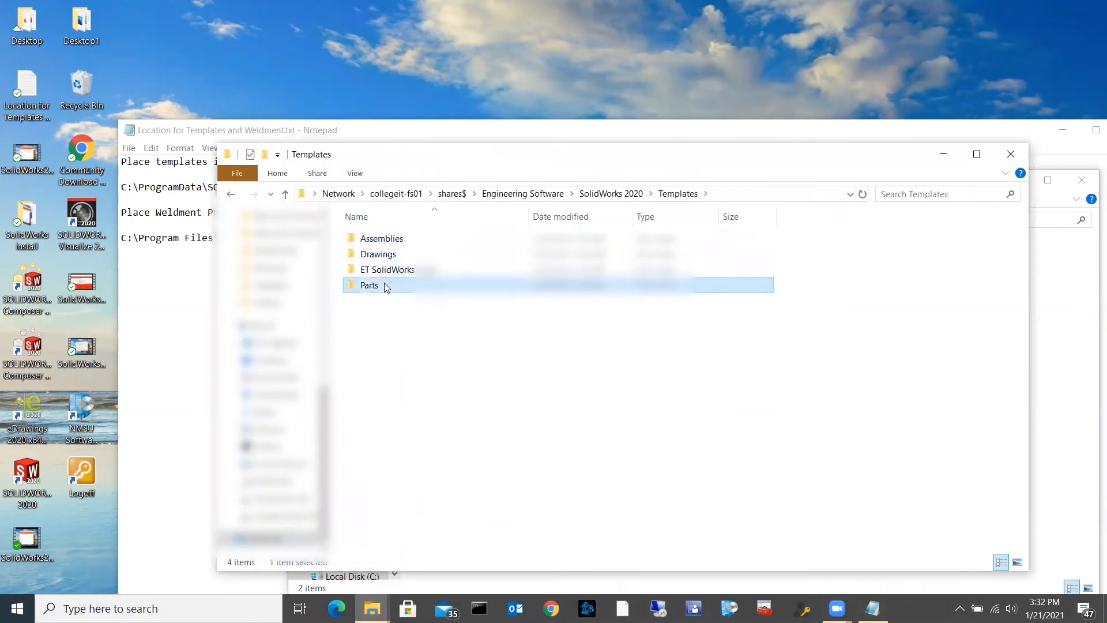
key(ctrl+a)
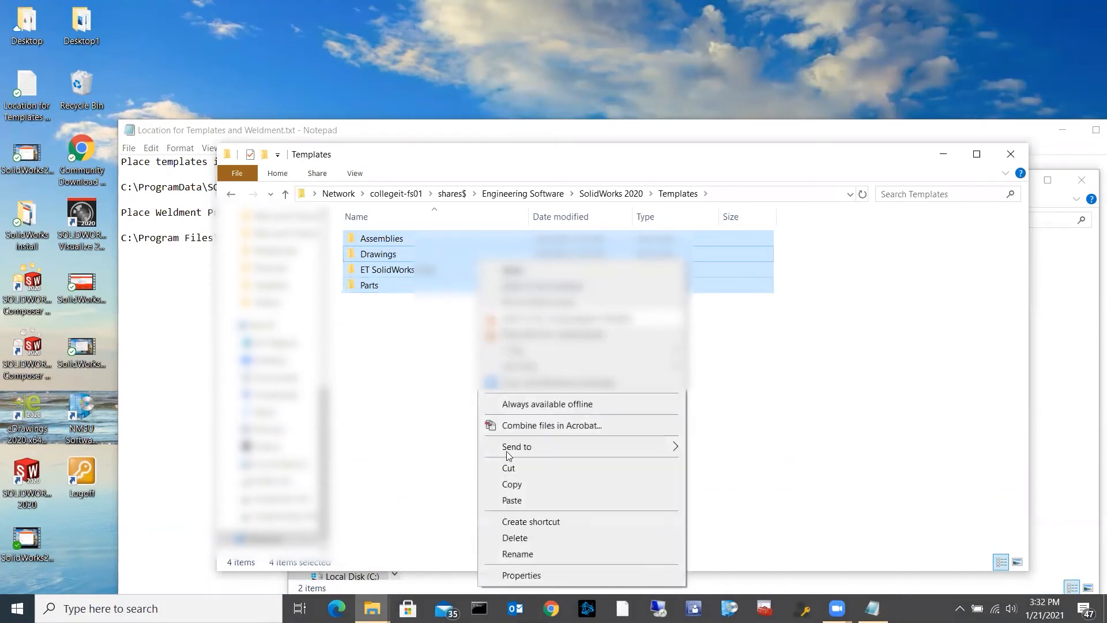
mouse_move(376, 466)
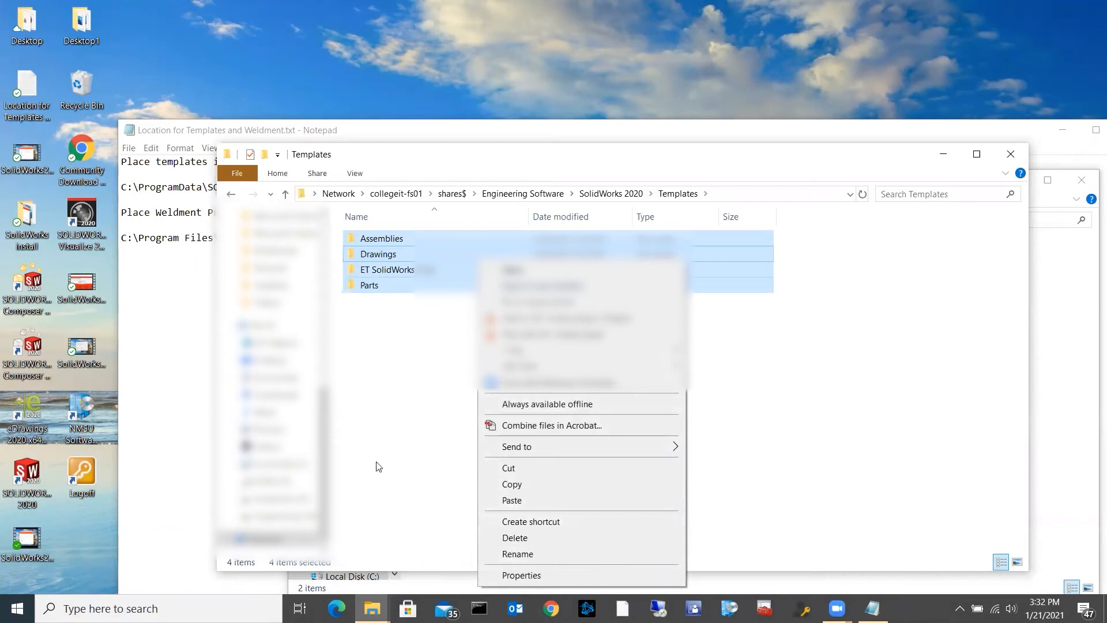
click(376, 466)
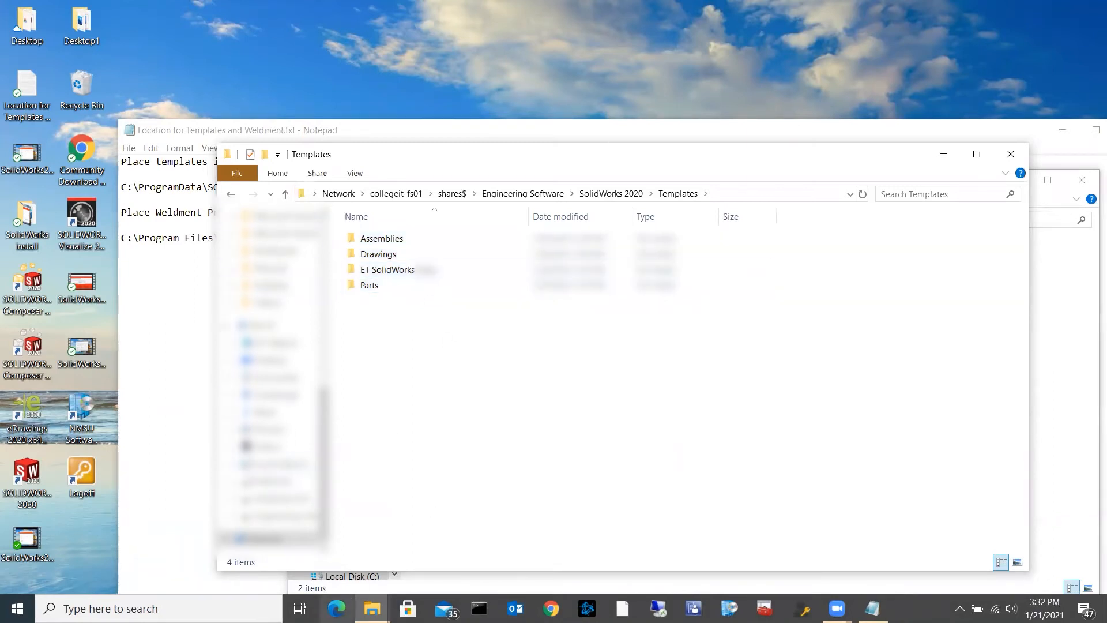
mouse_move(373, 608)
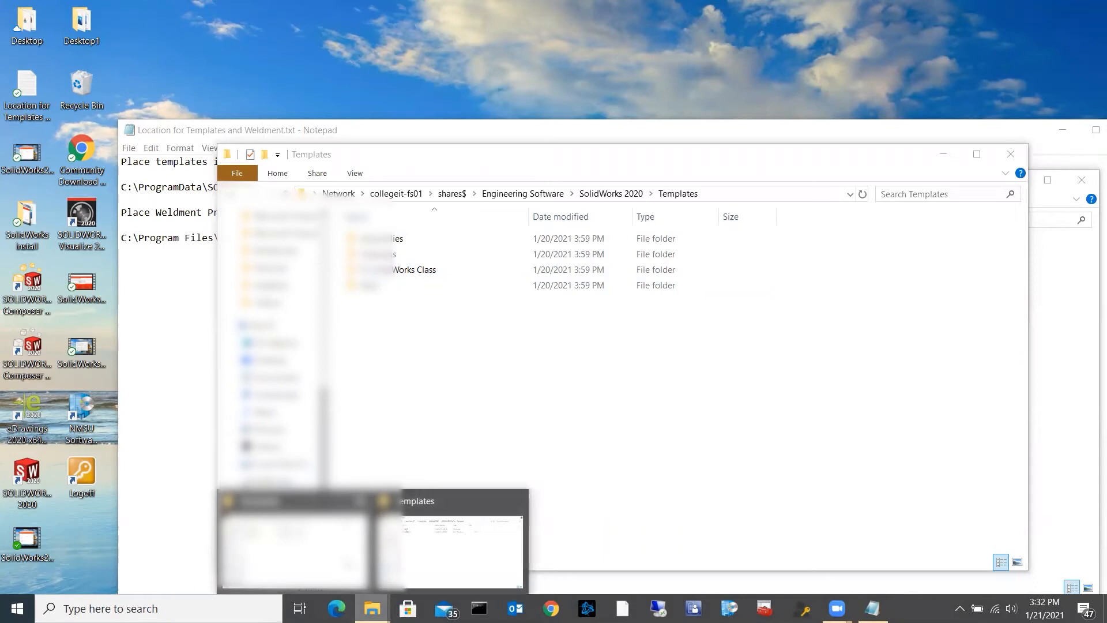
- Paste the four template folders into the local SOLIDWORKS 2020 templates folder
click(451, 540)
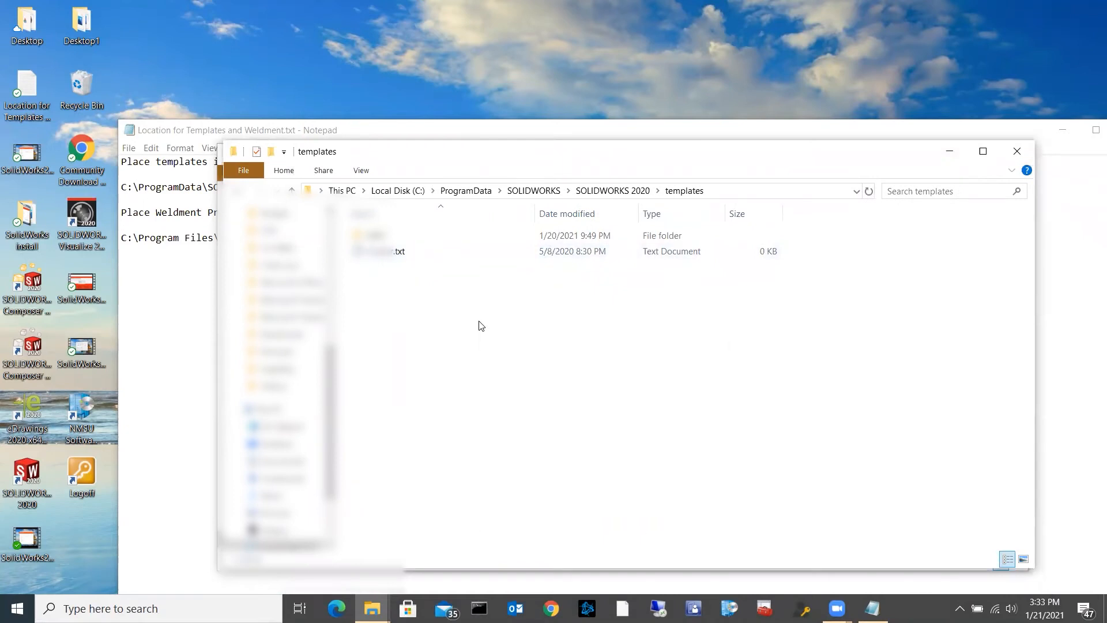
right_click(478, 325)
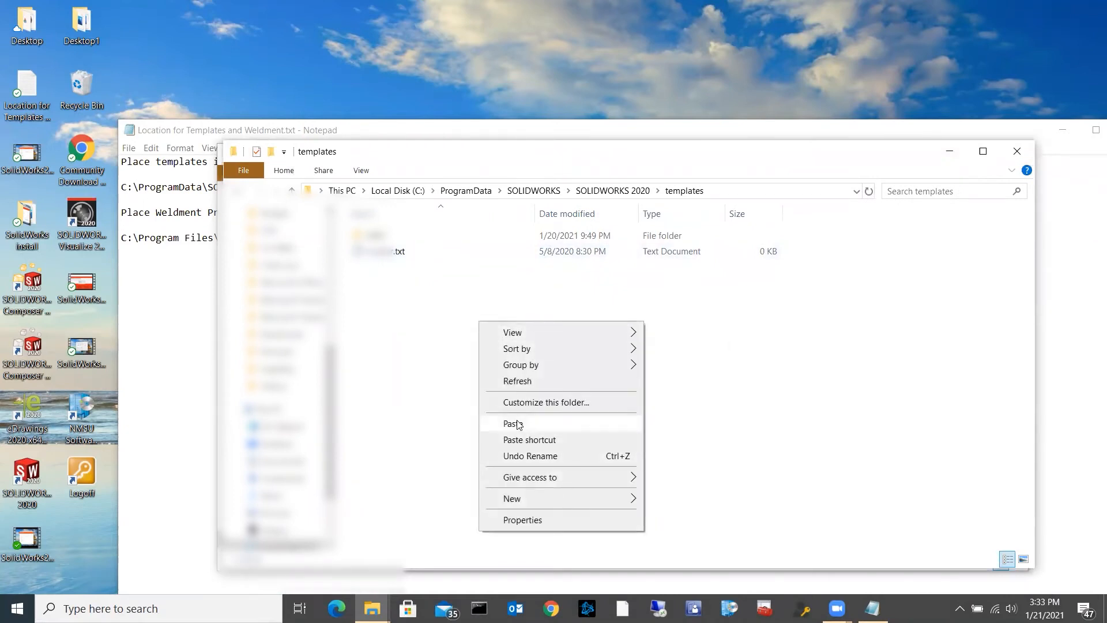
click(511, 424)
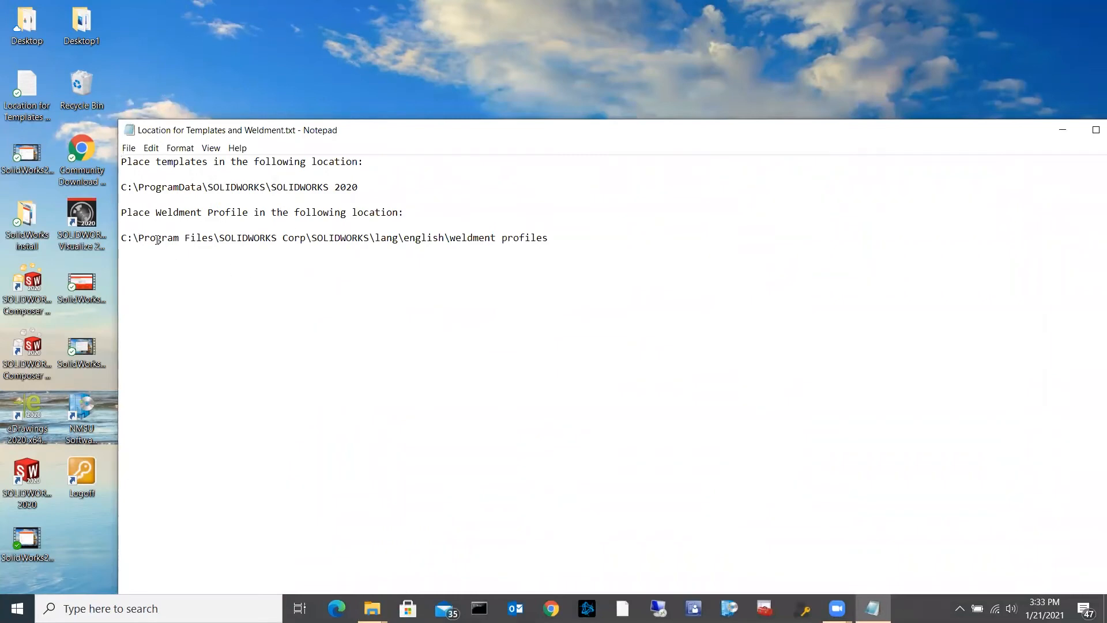
mouse_move(411, 262)
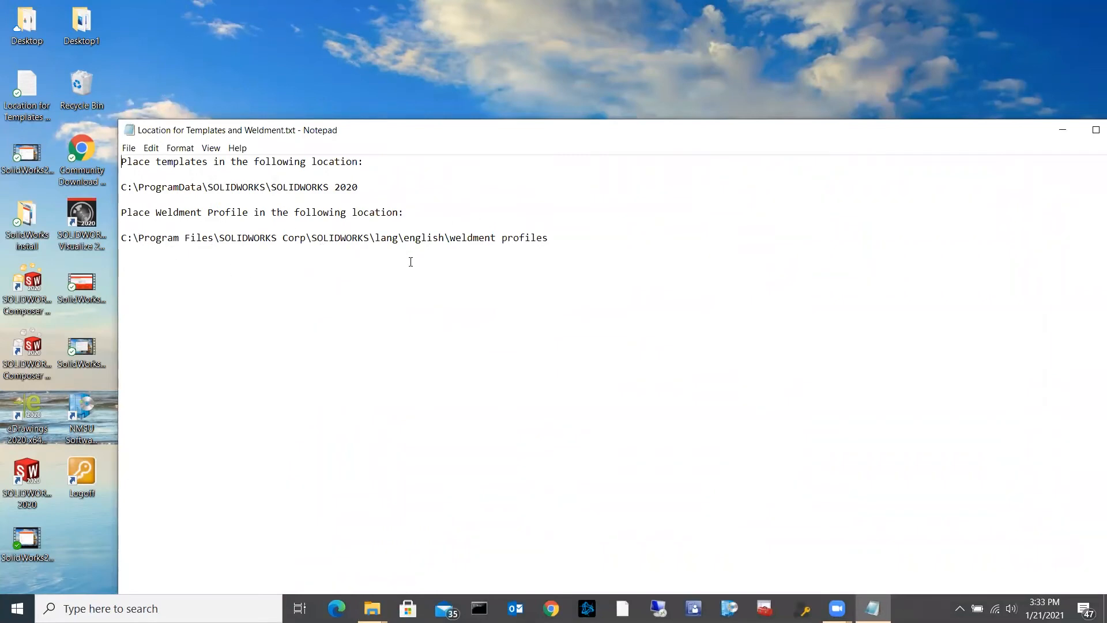
mouse_move(561, 589)
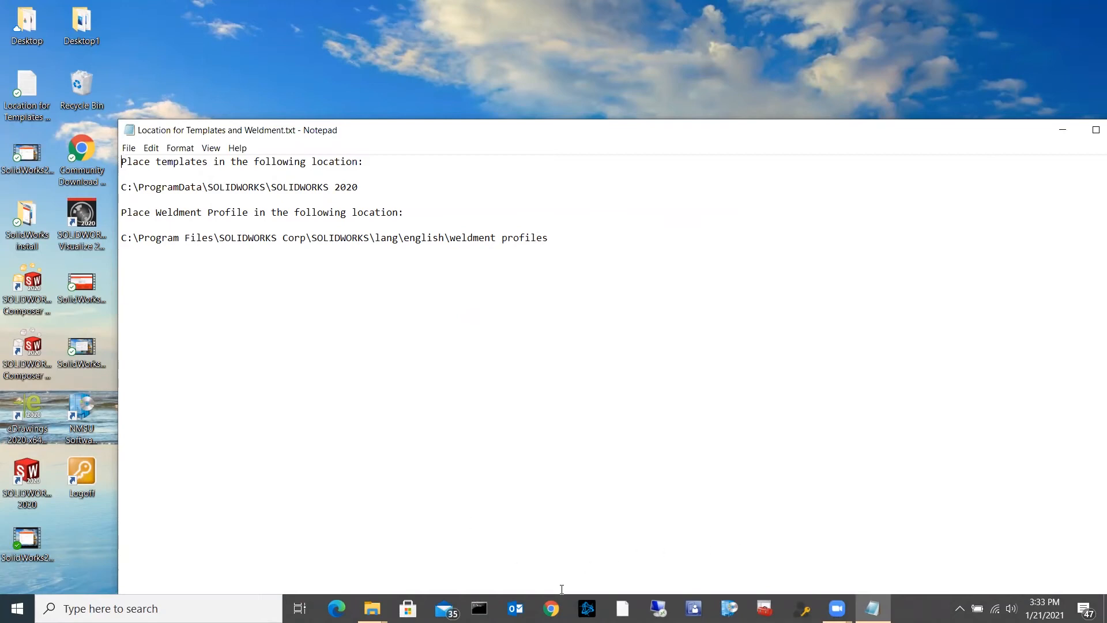
mouse_move(373, 607)
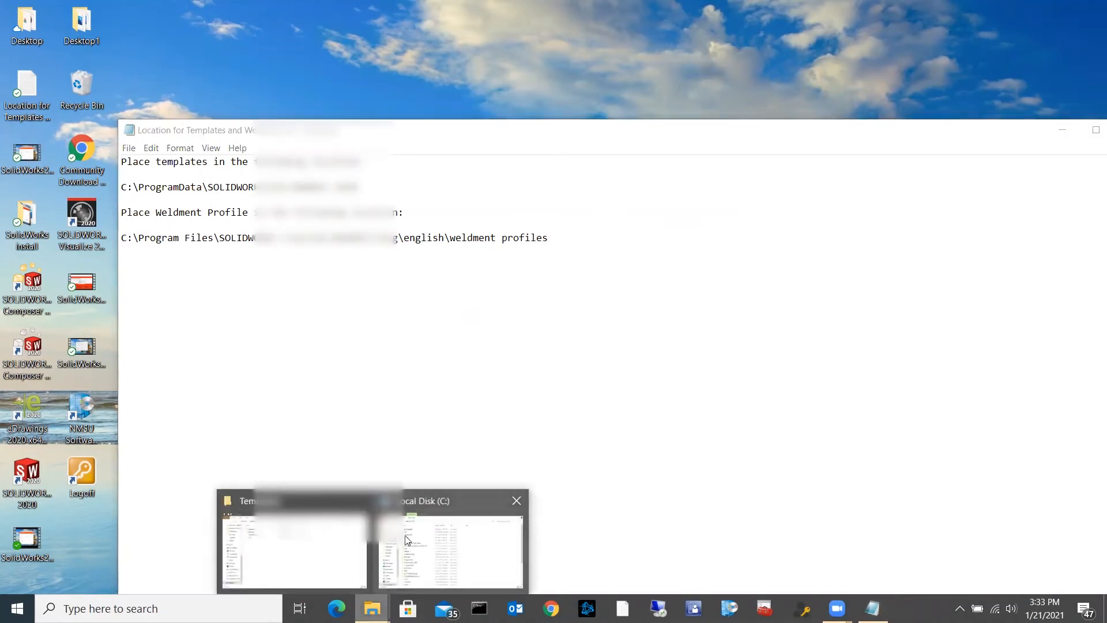
- Navigate into C:\Program Files\SOLIDWORKS Corp\SOLIDWORKS\lang\english\weldment profiles
click(452, 551)
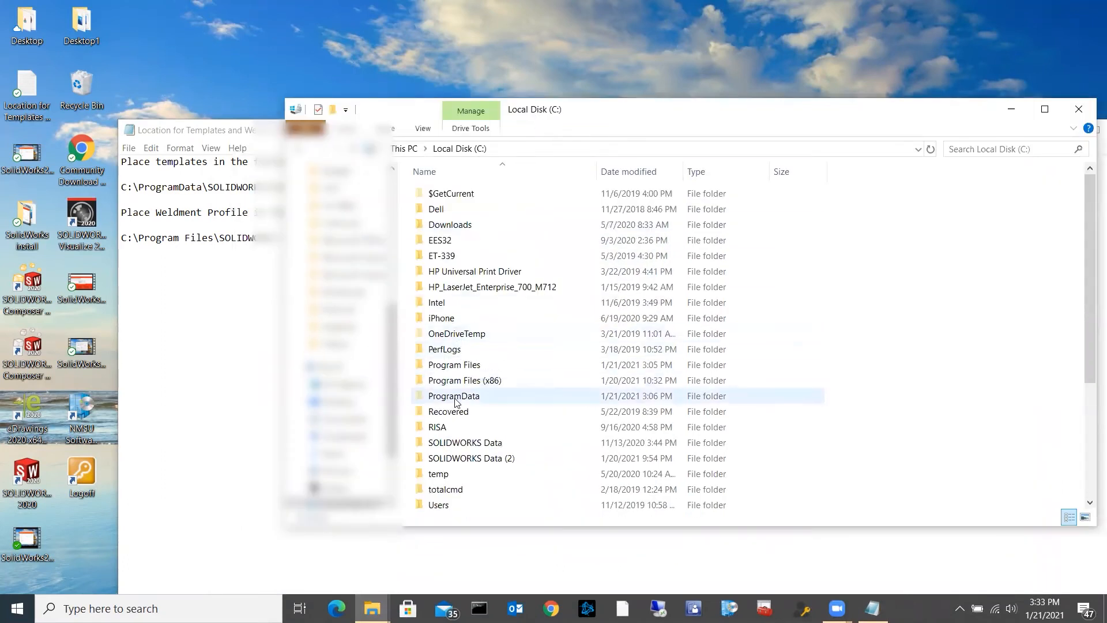
double_click(455, 364)
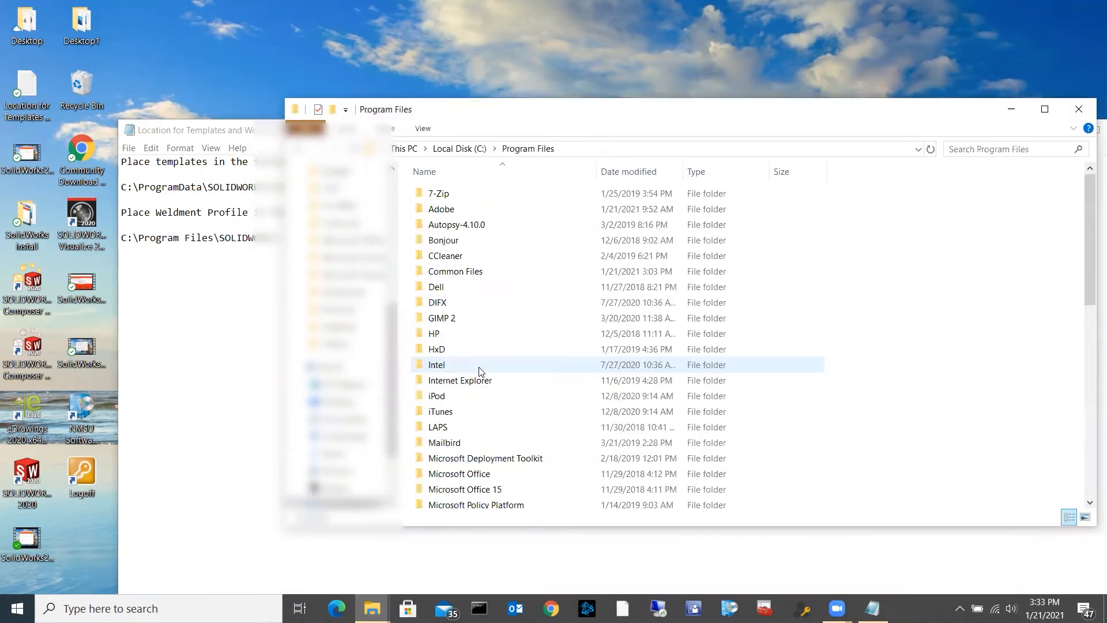
scroll(down, 3)
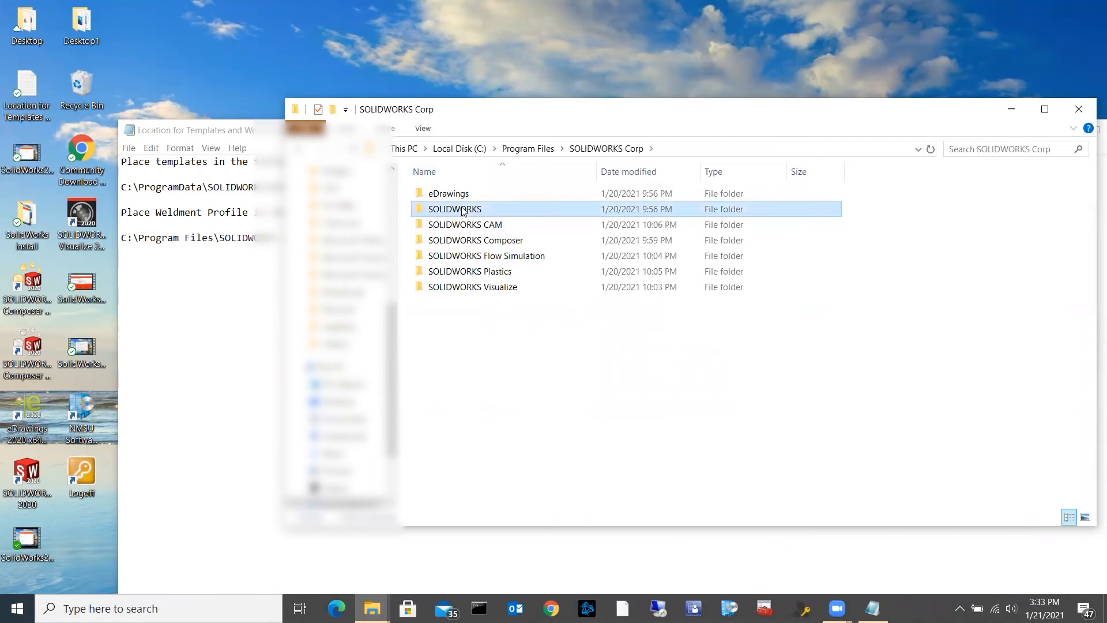
double_click(455, 209)
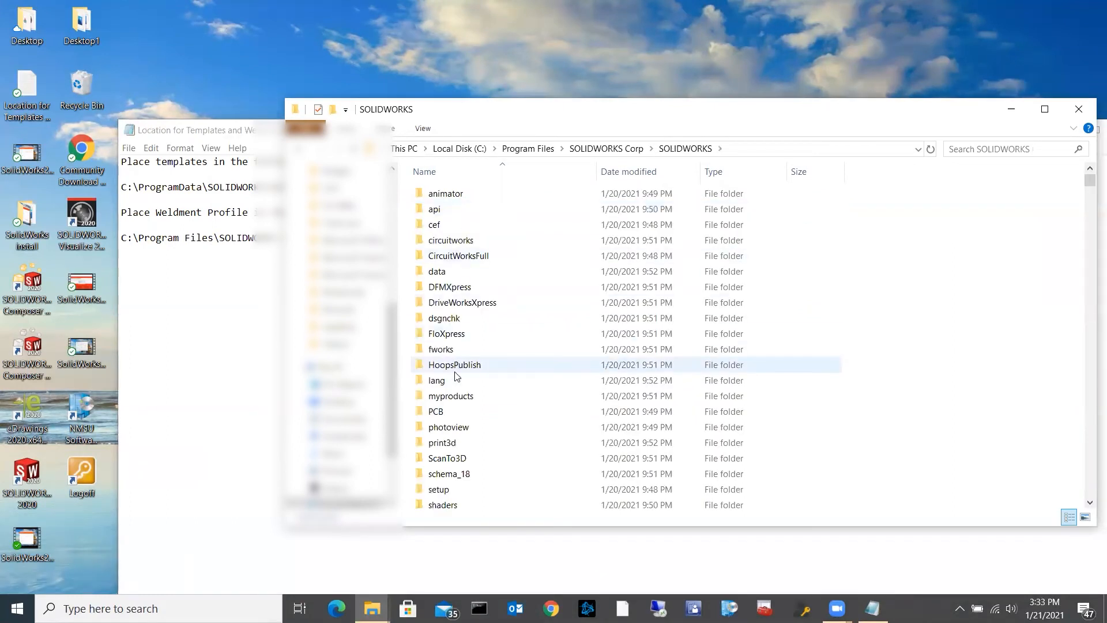
click(436, 379)
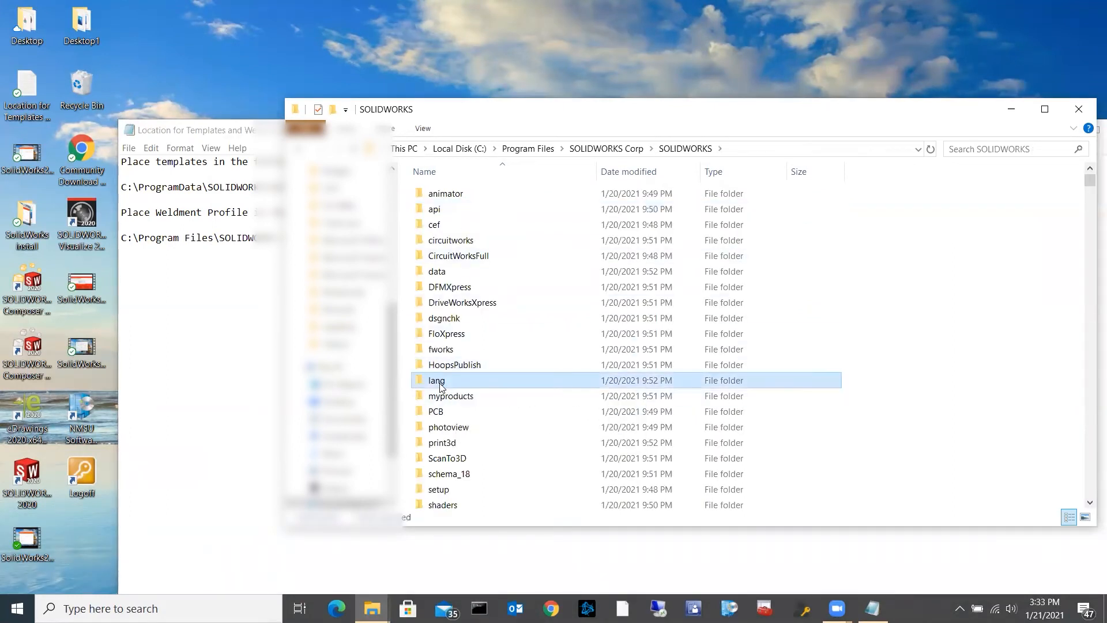
double_click(436, 379)
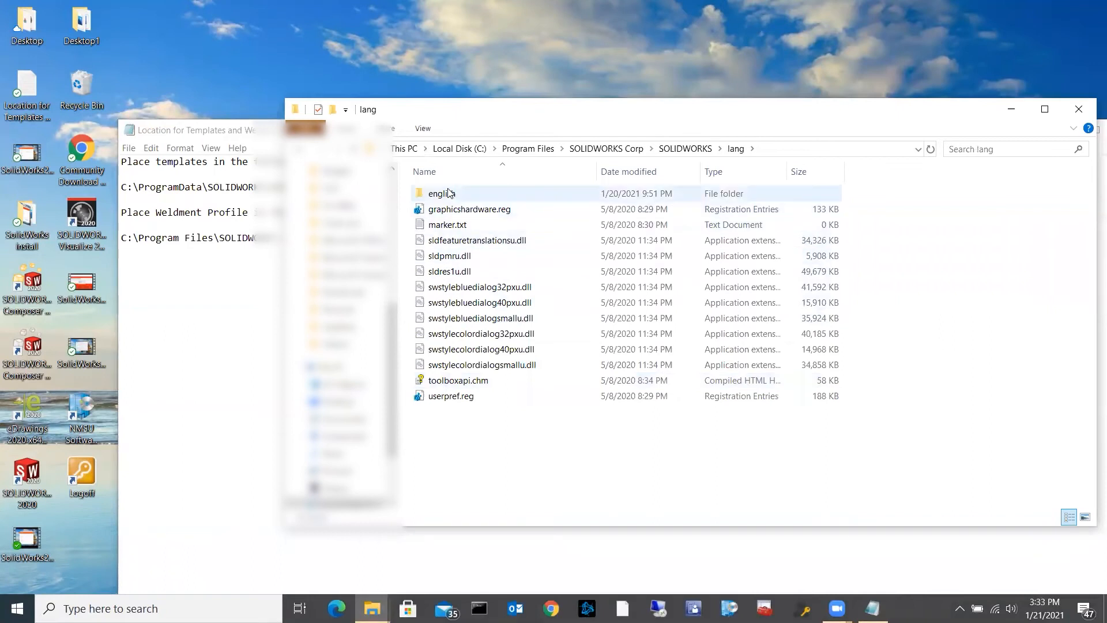
double_click(440, 192)
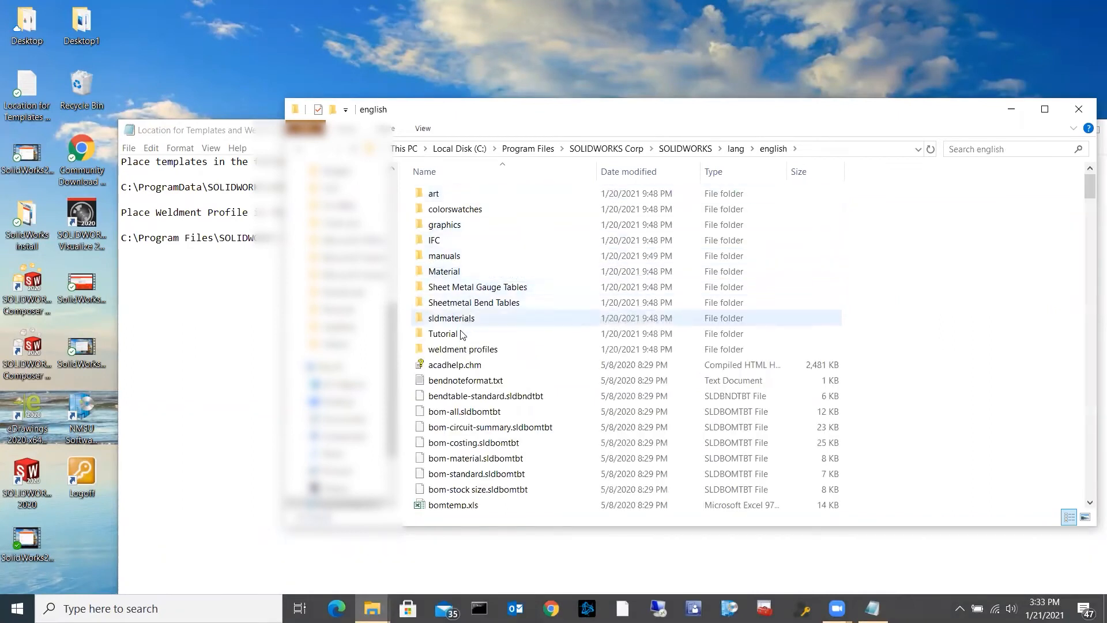
mouse_move(462, 348)
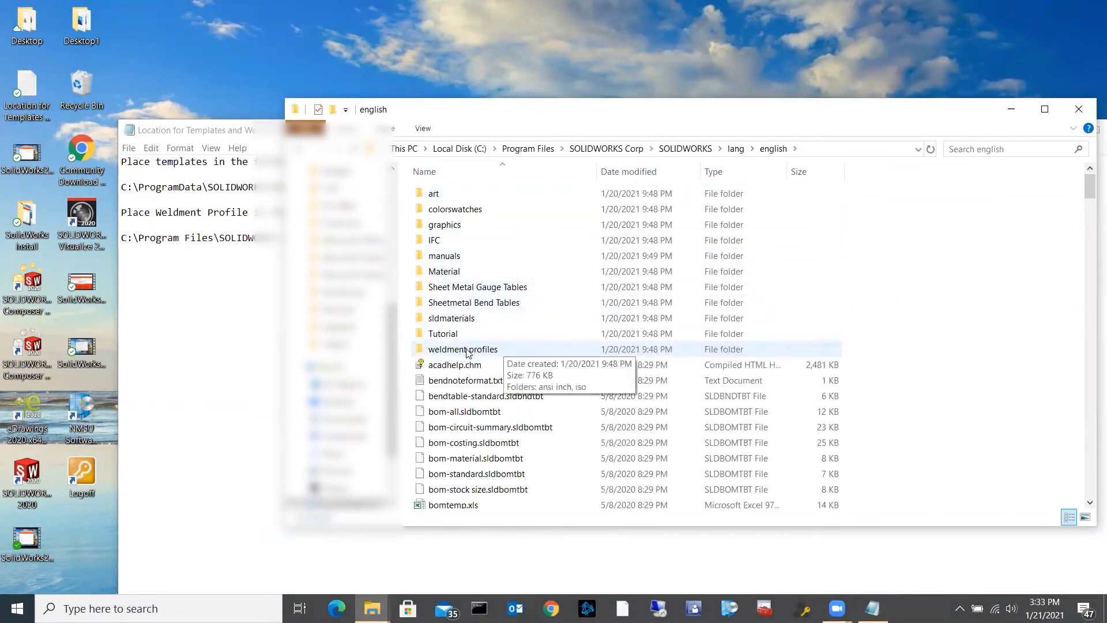
double_click(462, 349)
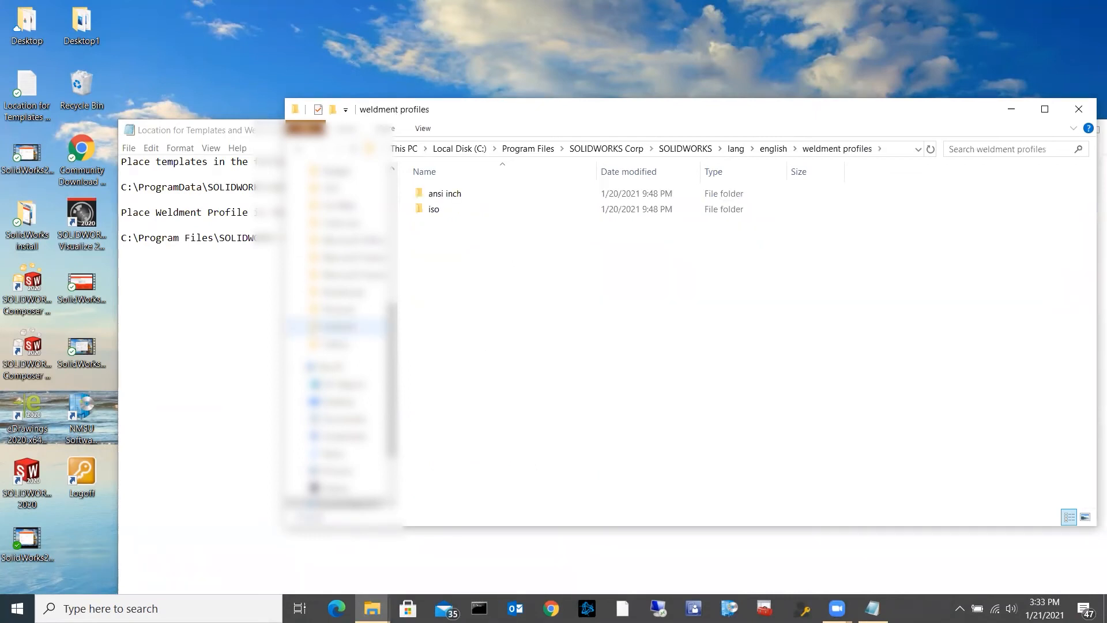
mouse_move(373, 607)
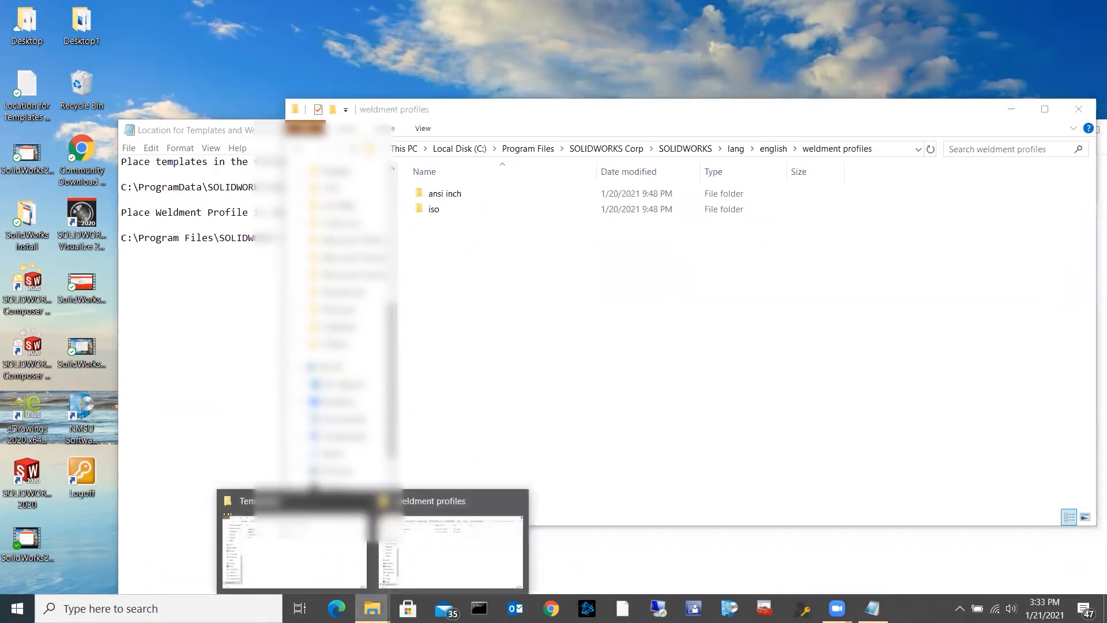
mouse_move(429, 543)
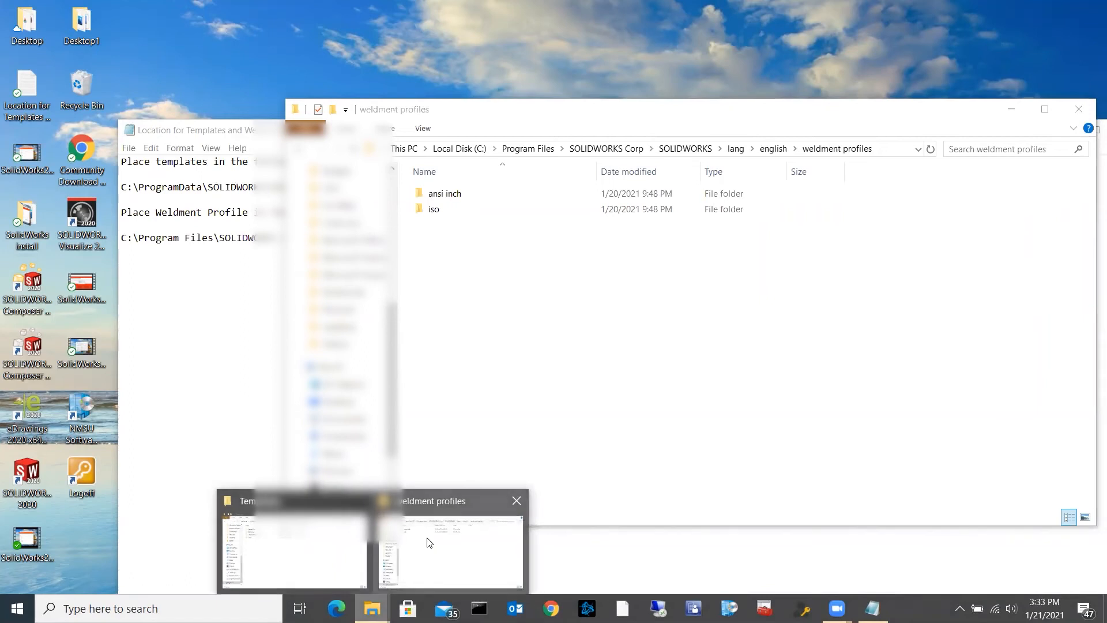
- Copy every profile folder from the share's Weldment Profile folder and paste into the local weldment profiles folder
click(292, 551)
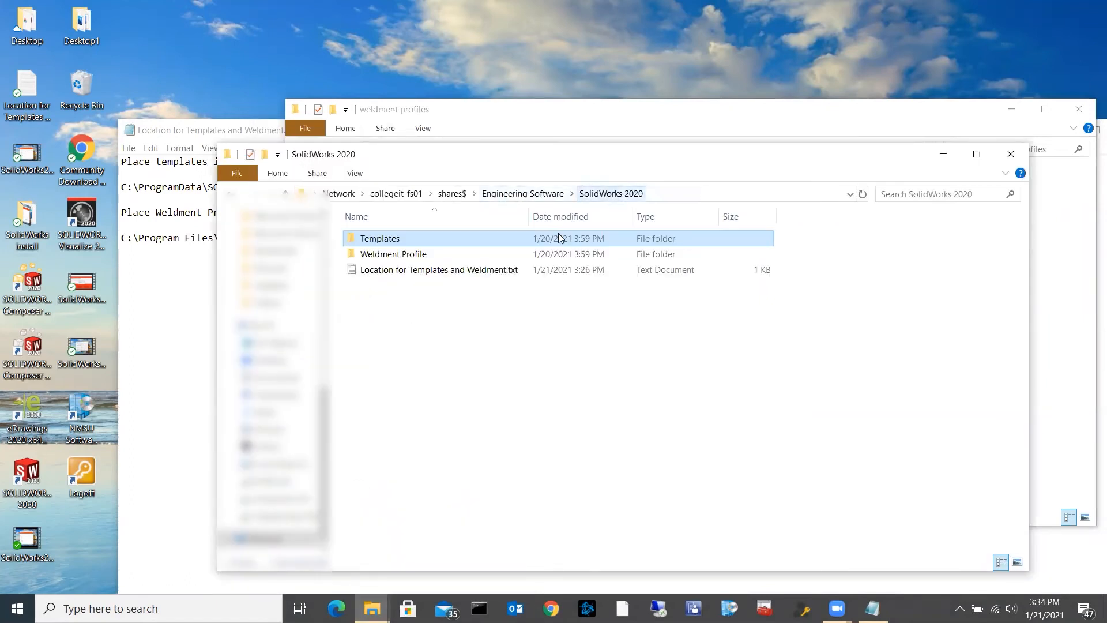
click(393, 254)
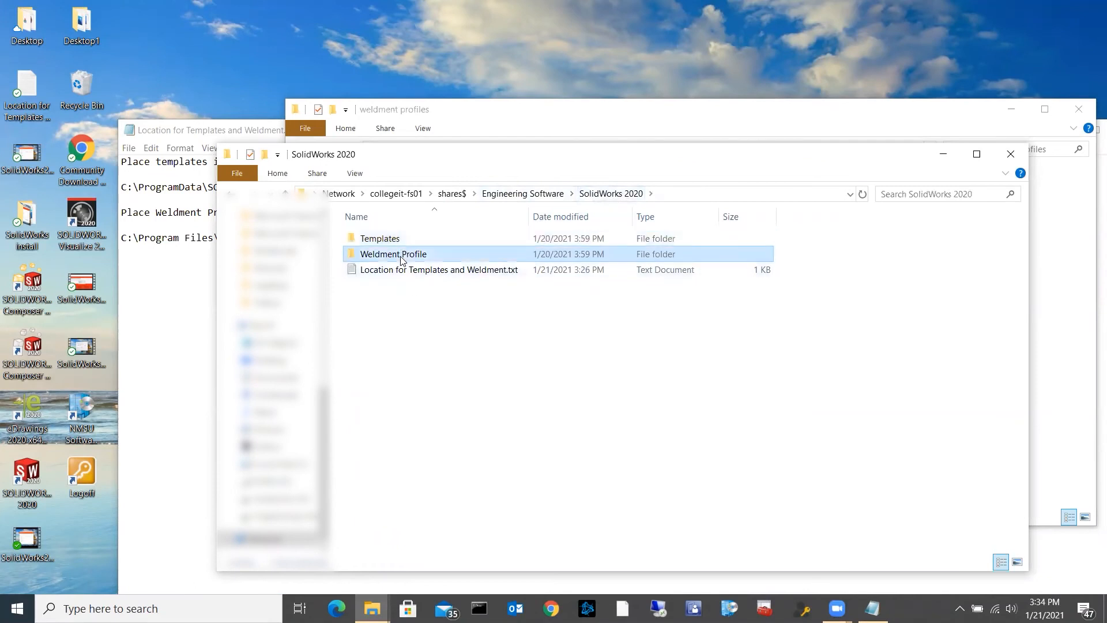
double_click(392, 254)
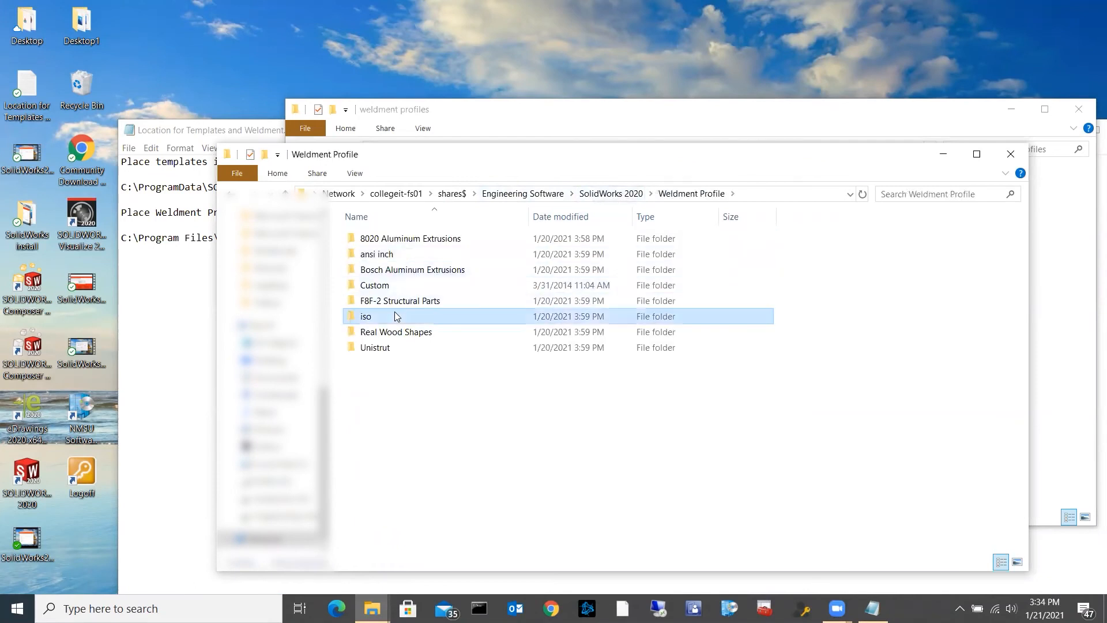
key(ctrl+a)
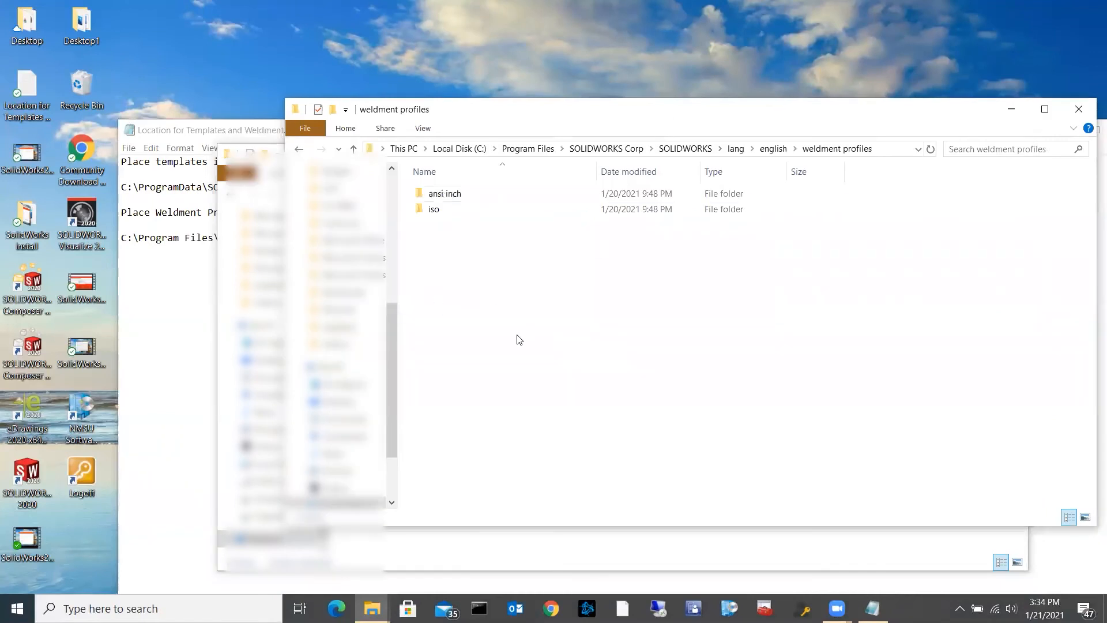
mouse_move(580, 213)
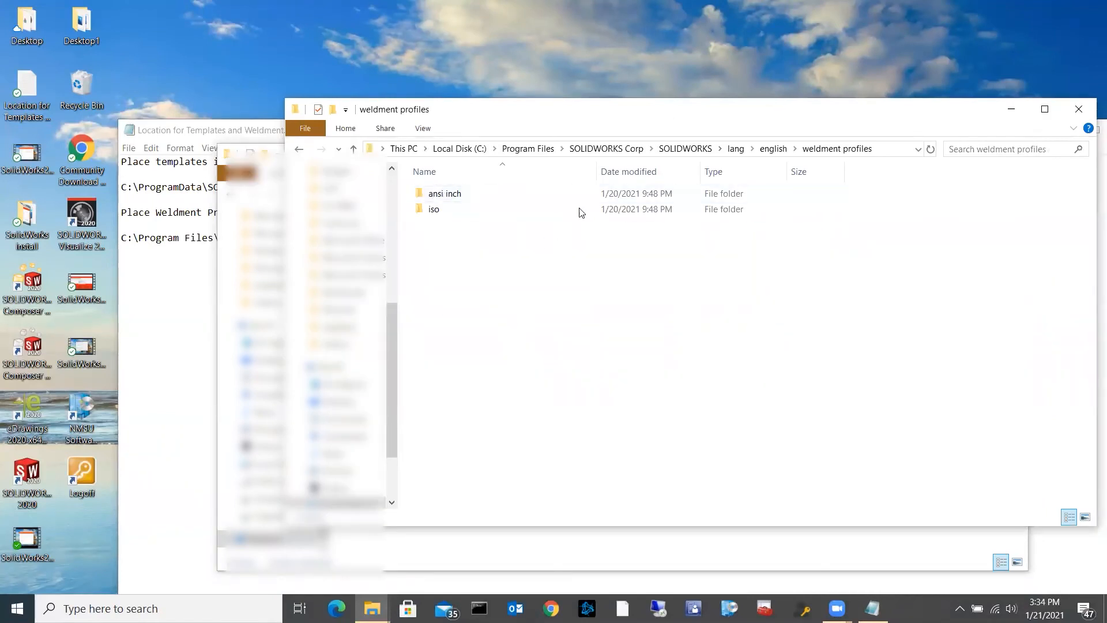
right_click(579, 213)
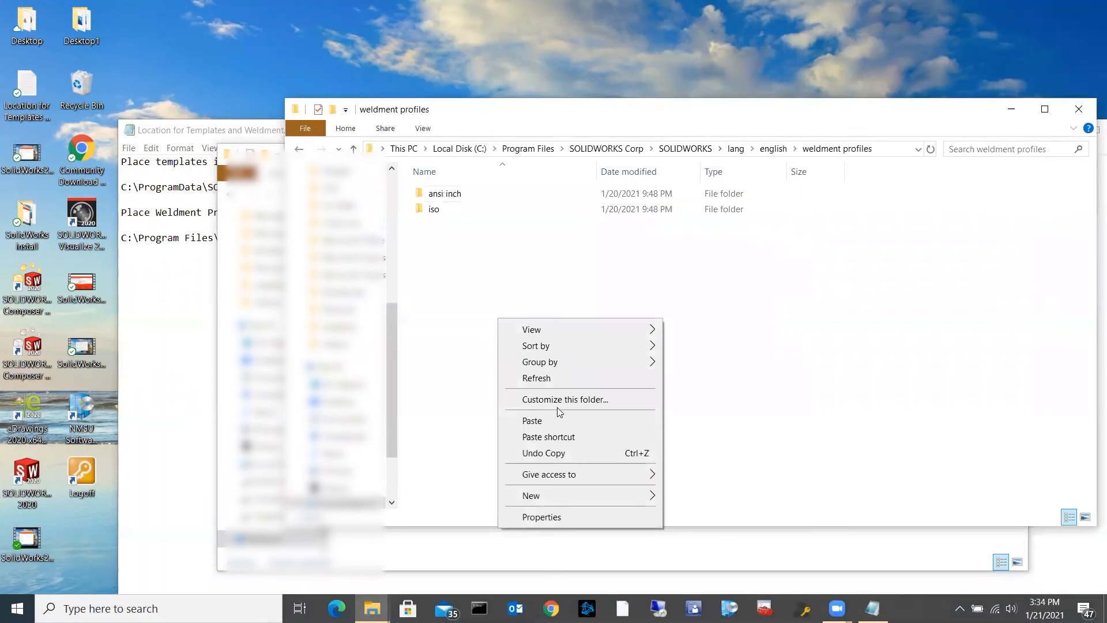
click(572, 361)
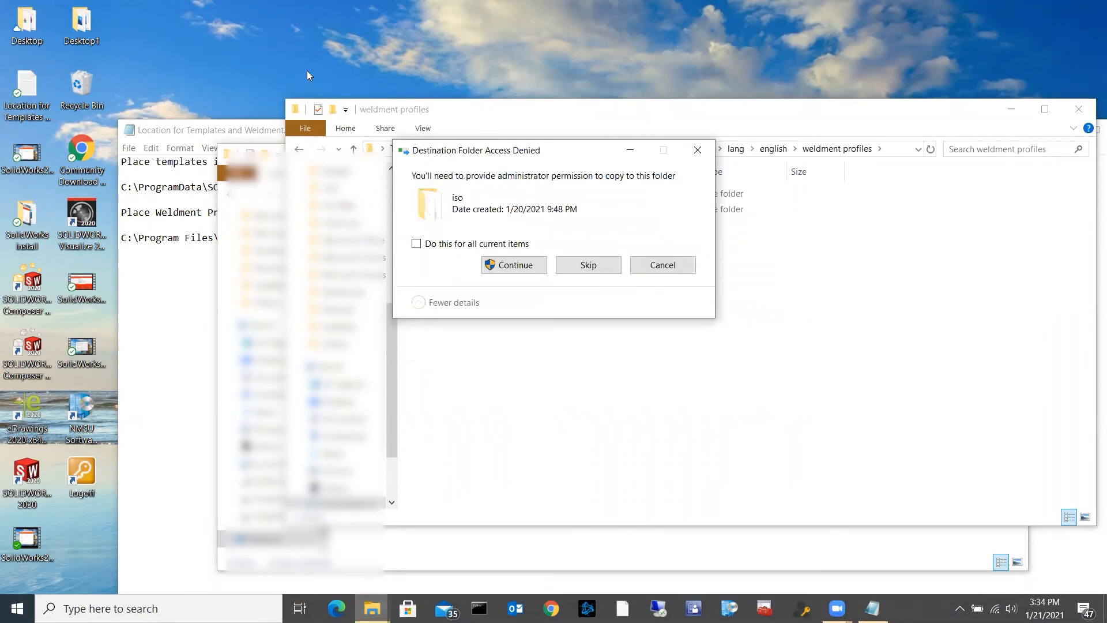
- Grant administrator permission for all current items so the 2,813-item copy proceeds
click(416, 243)
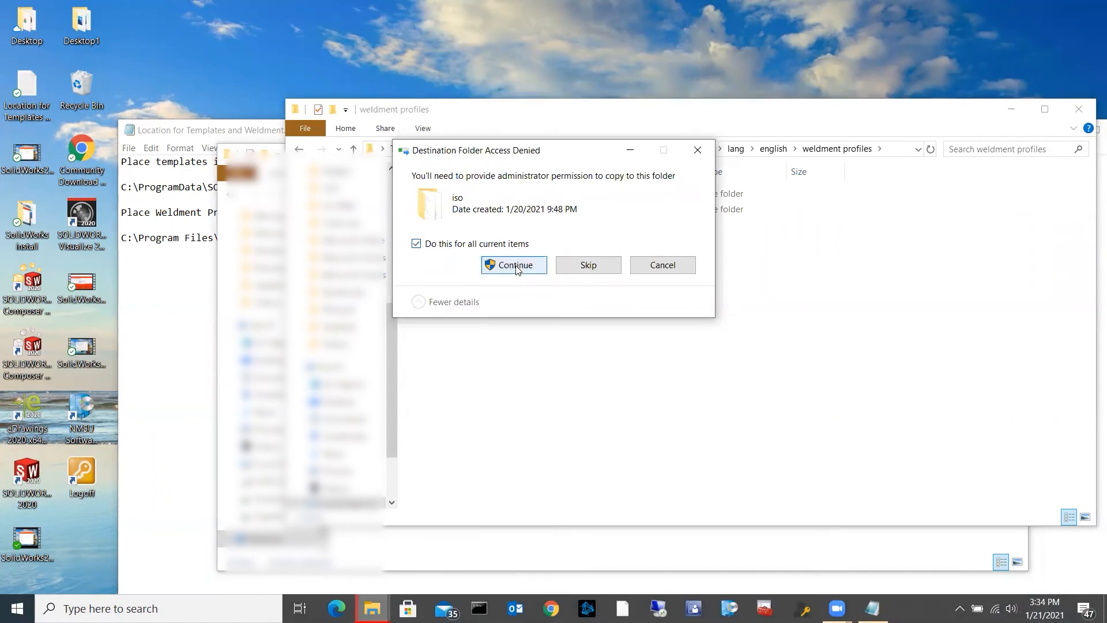
click(513, 266)
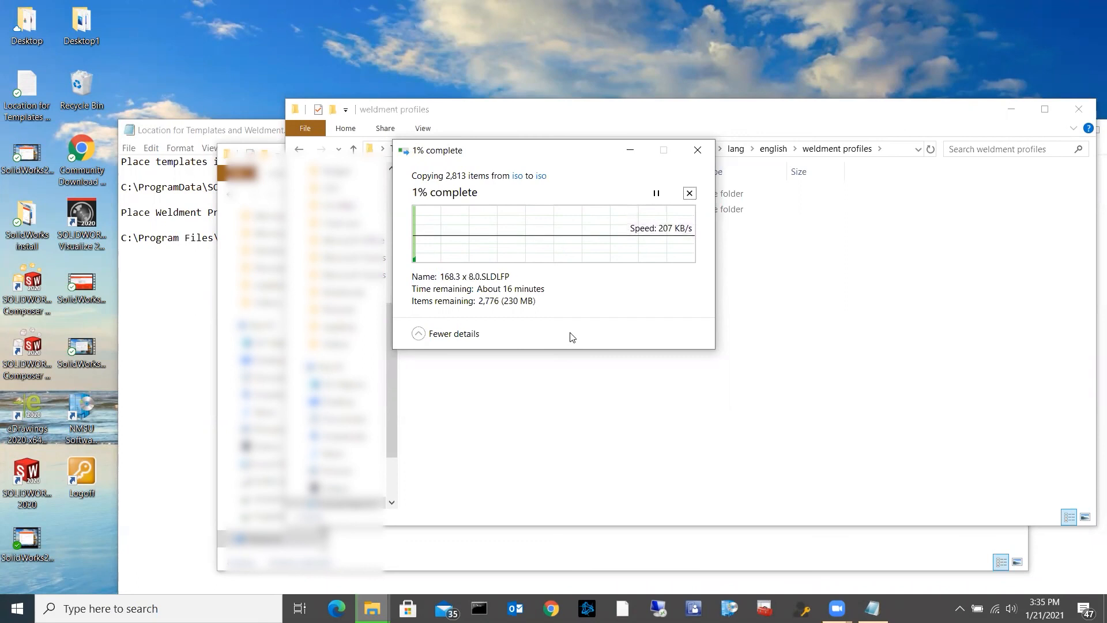
mouse_move(845, 75)
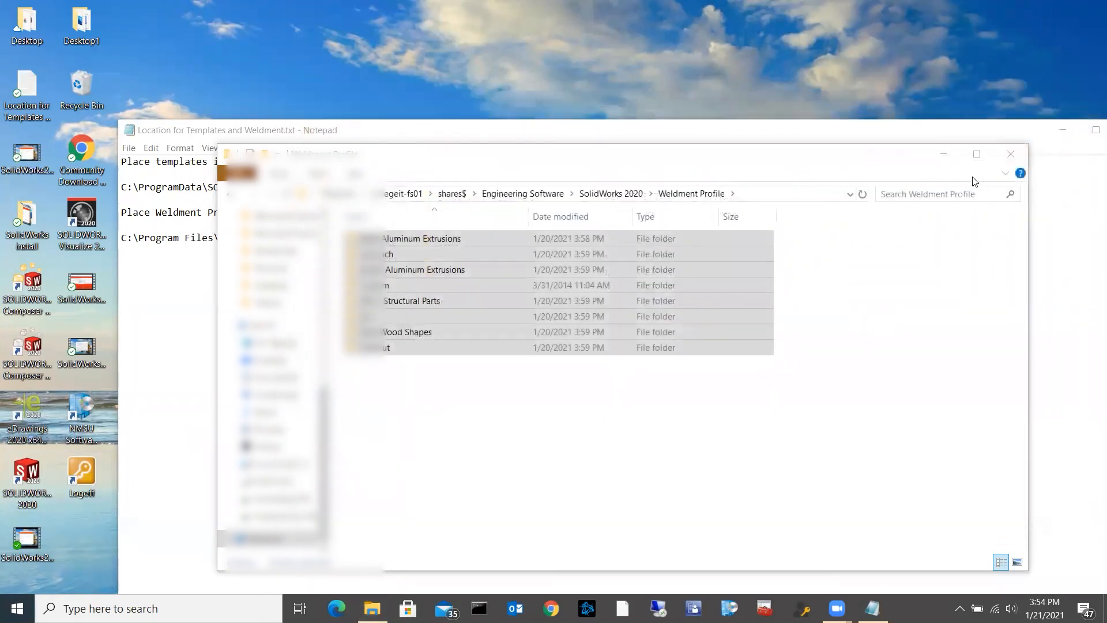
- Close the share folder window and the Notepad location notes, leaving the desktop
click(1009, 154)
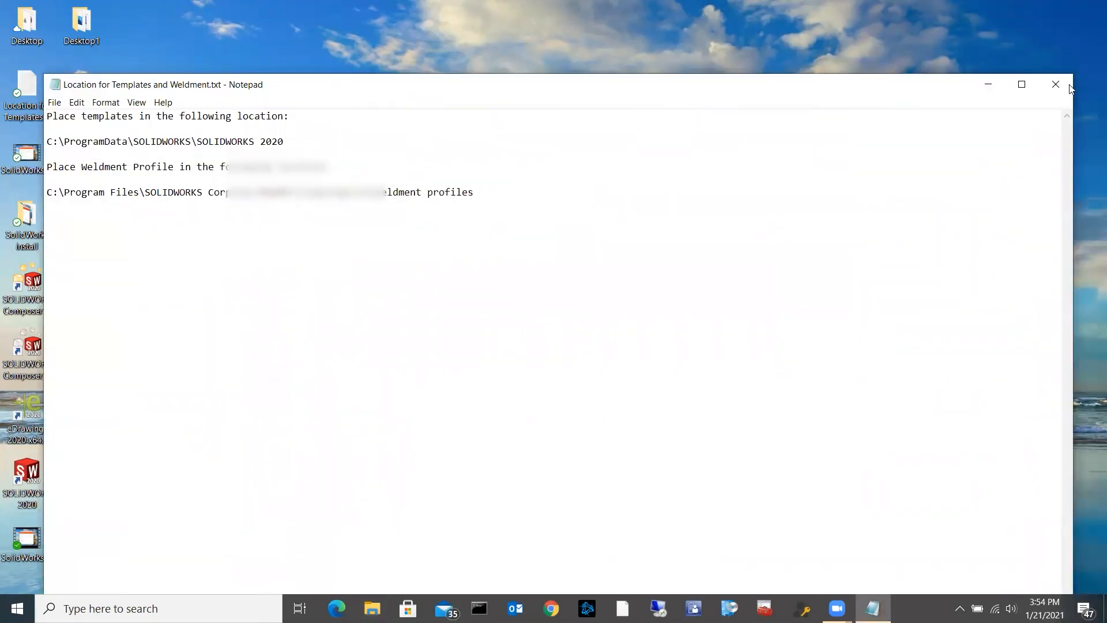
click(1056, 84)
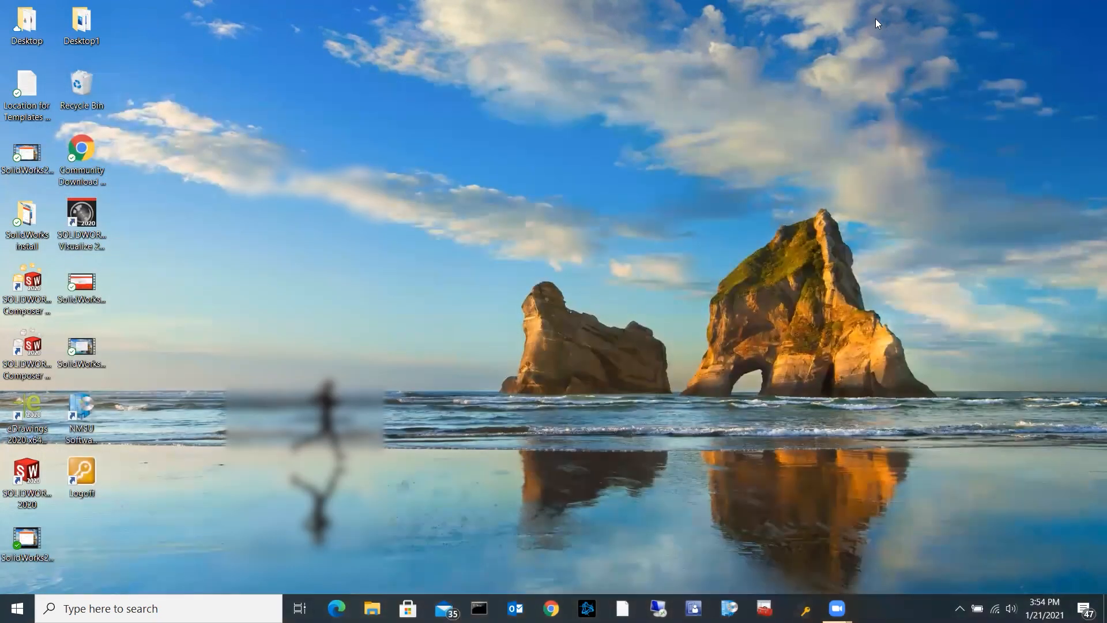